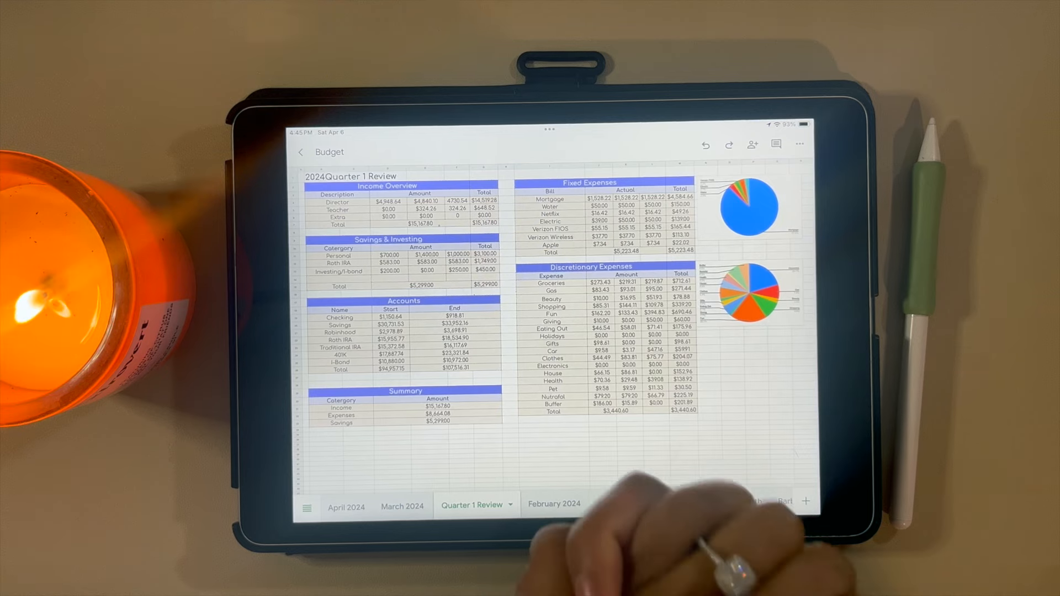
Step: Scroll right to bring the Income Overview and Savings & Investing tables into view
scroll("right", 3)
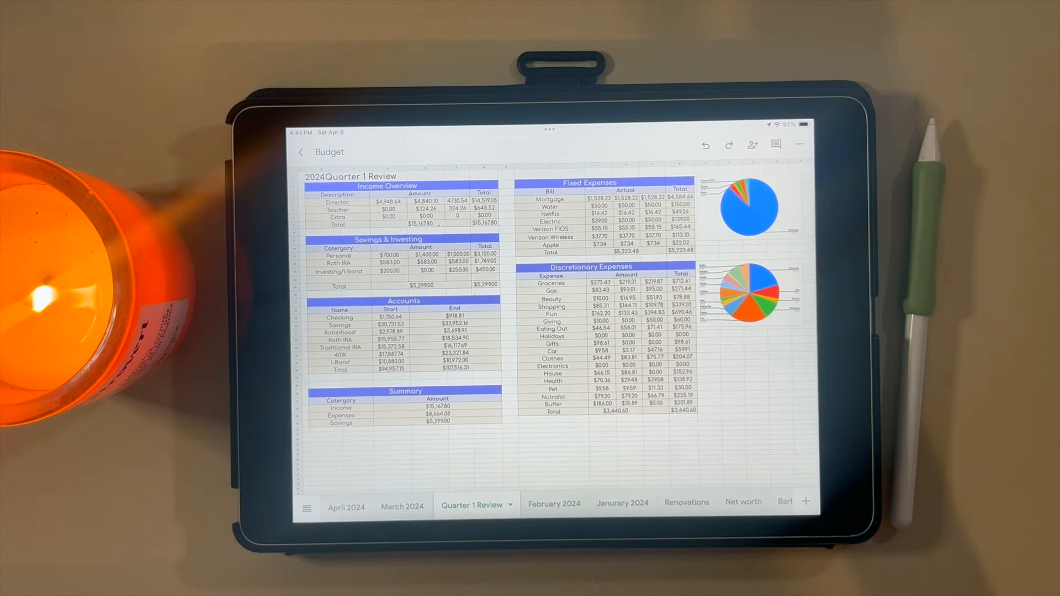
mouse_move(325, 406)
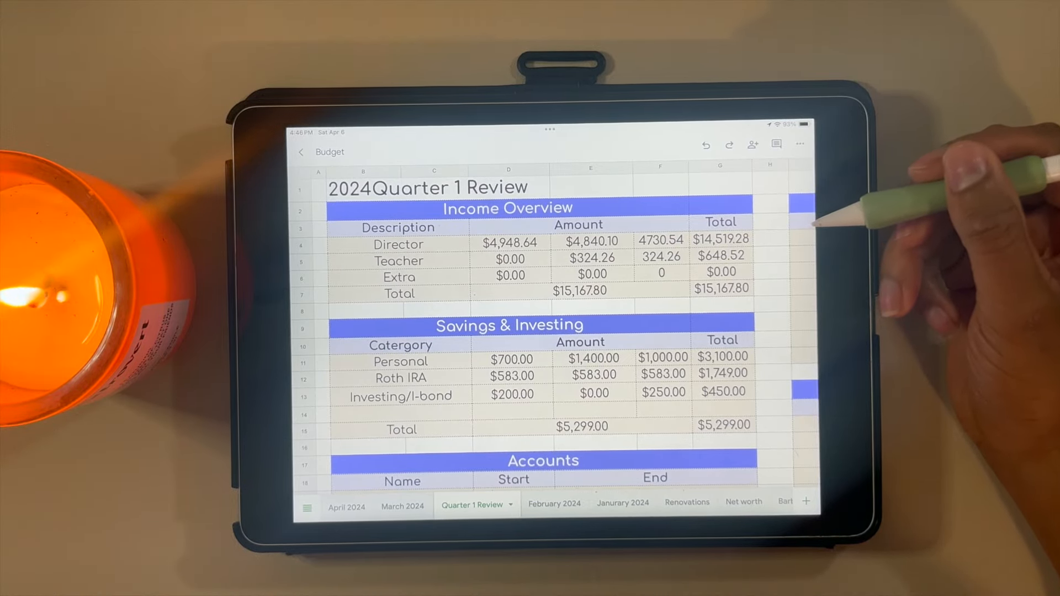
mouse_move(845, 216)
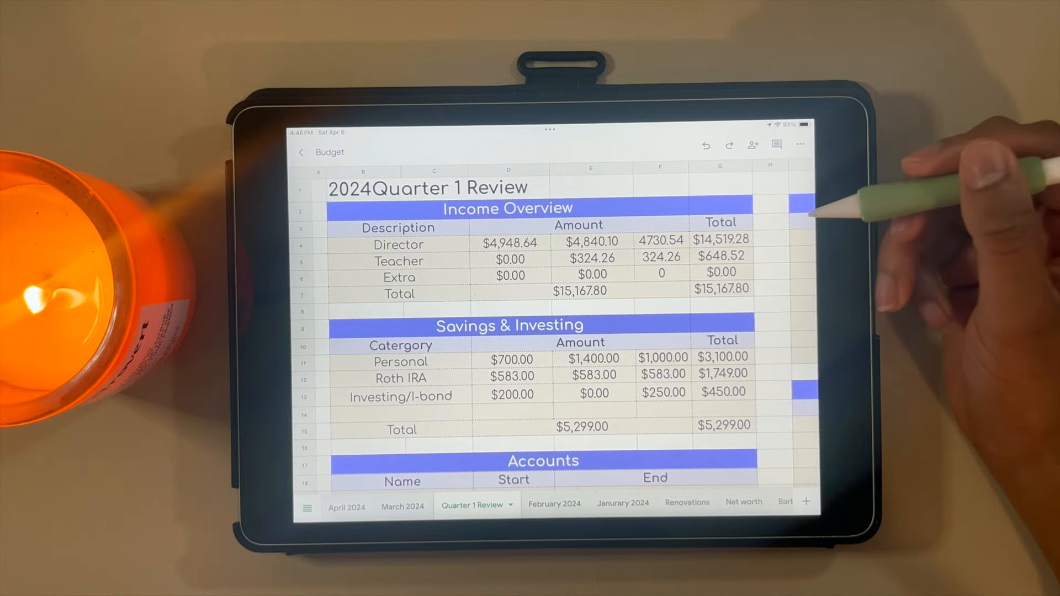
mouse_move(798, 216)
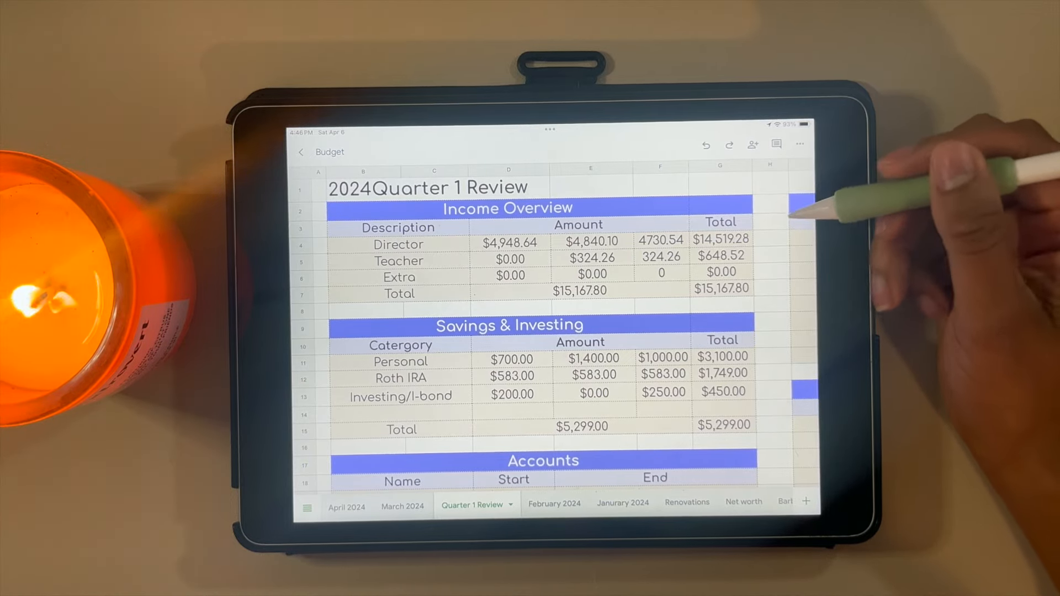
mouse_move(798, 223)
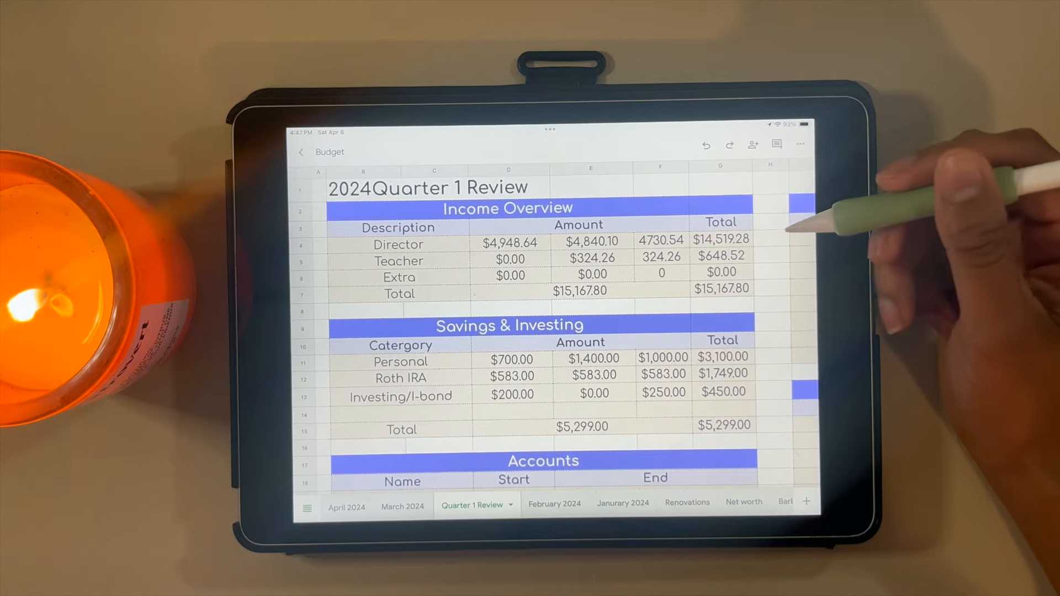
mouse_move(811, 230)
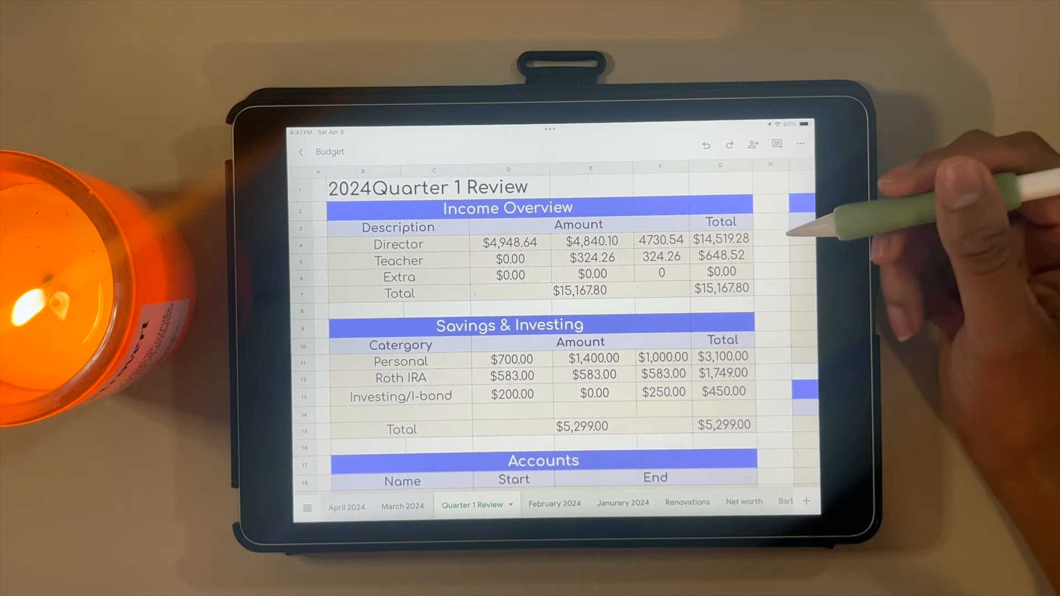
mouse_move(797, 223)
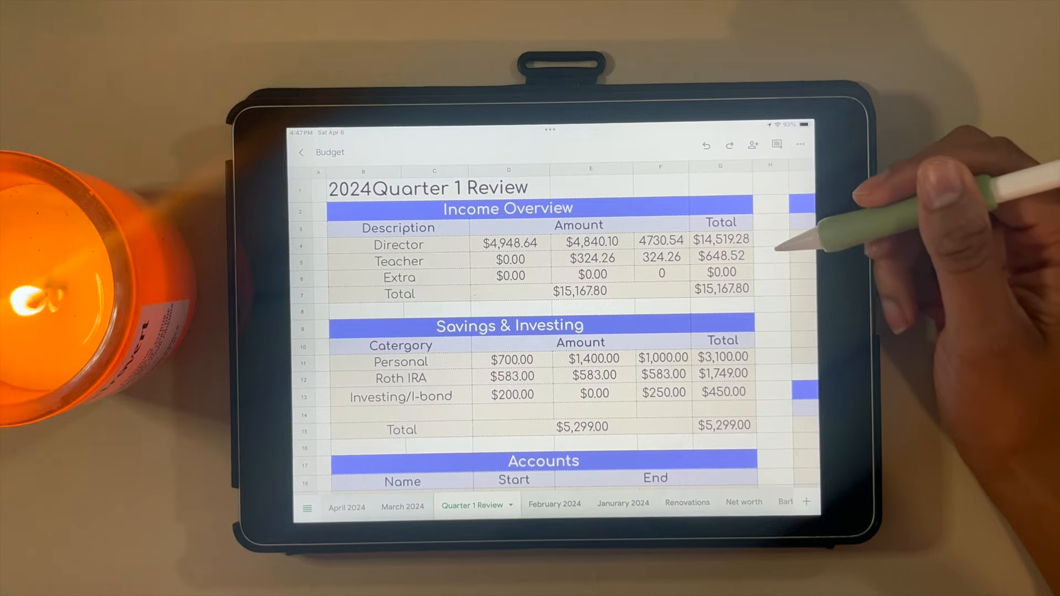
mouse_move(812, 270)
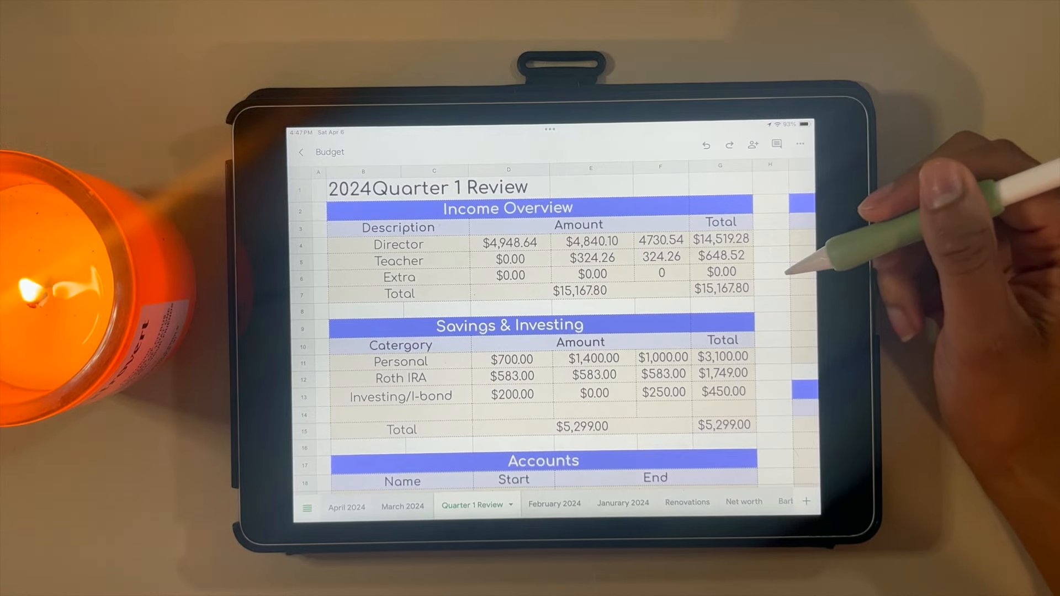
mouse_move(797, 271)
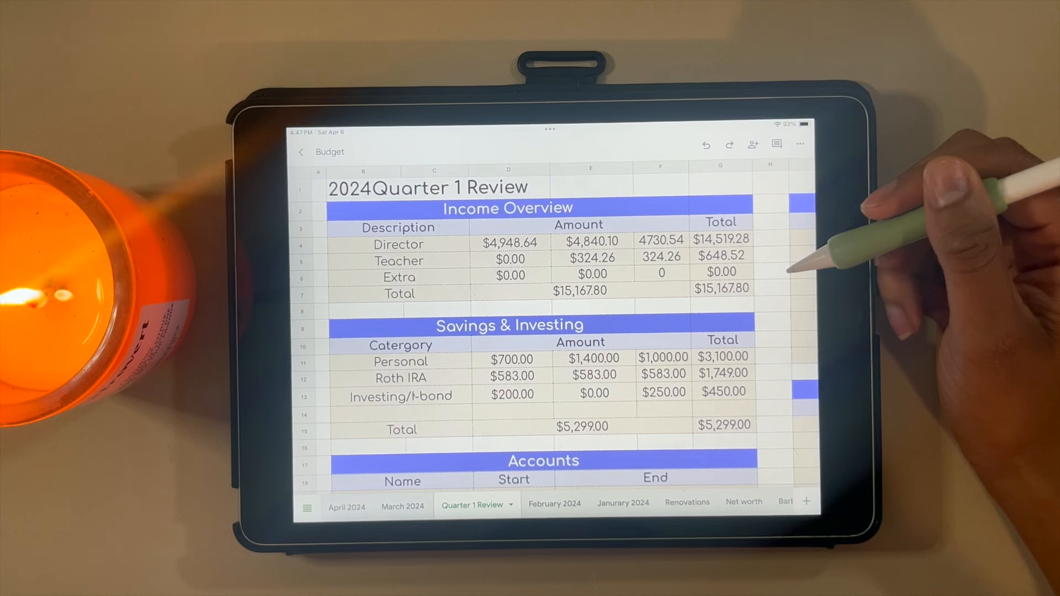
mouse_move(812, 264)
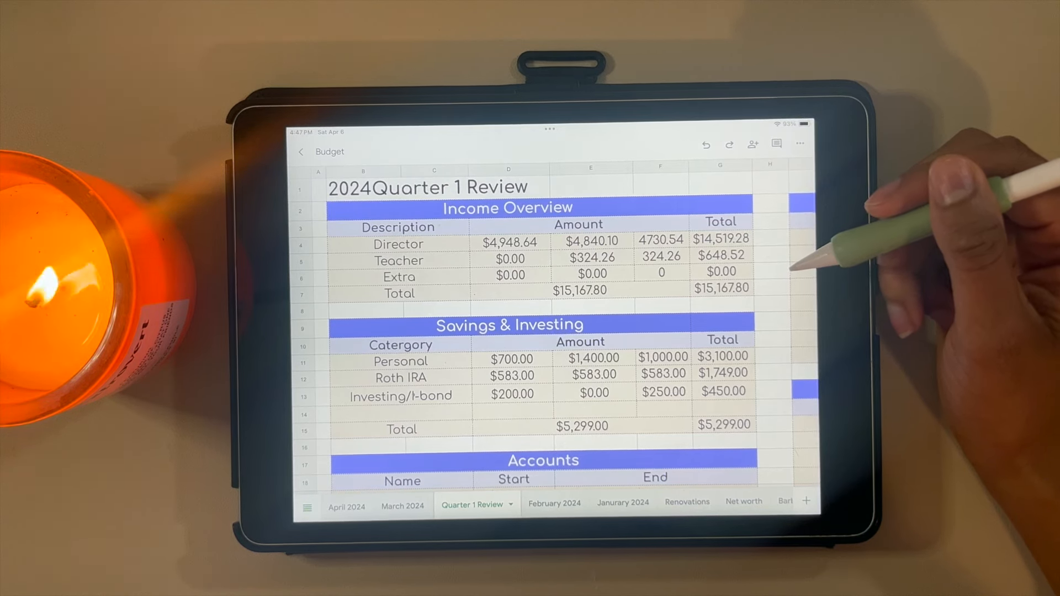
mouse_move(812, 243)
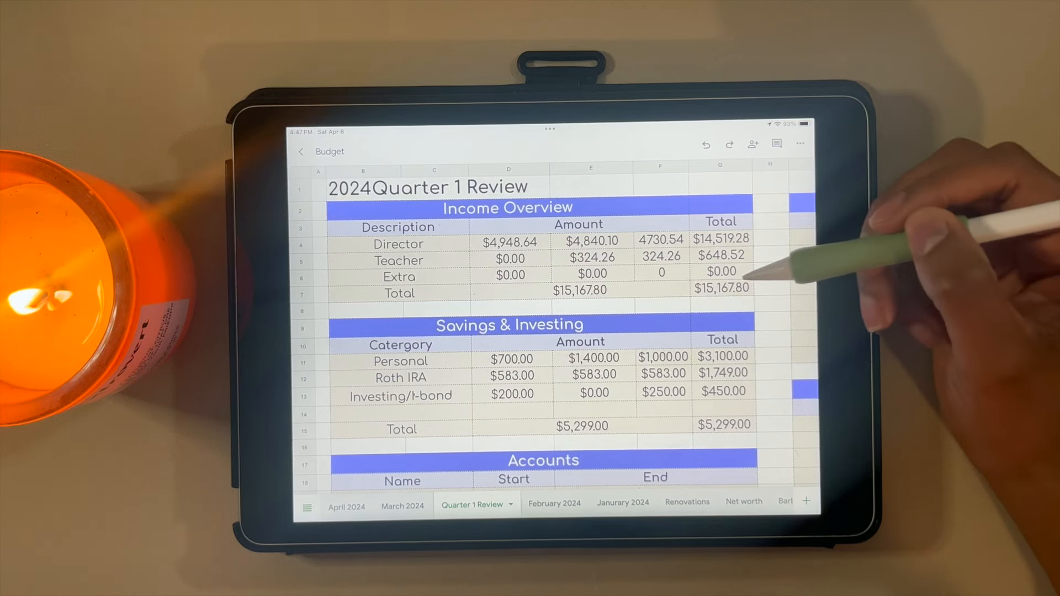
scroll("down", 3)
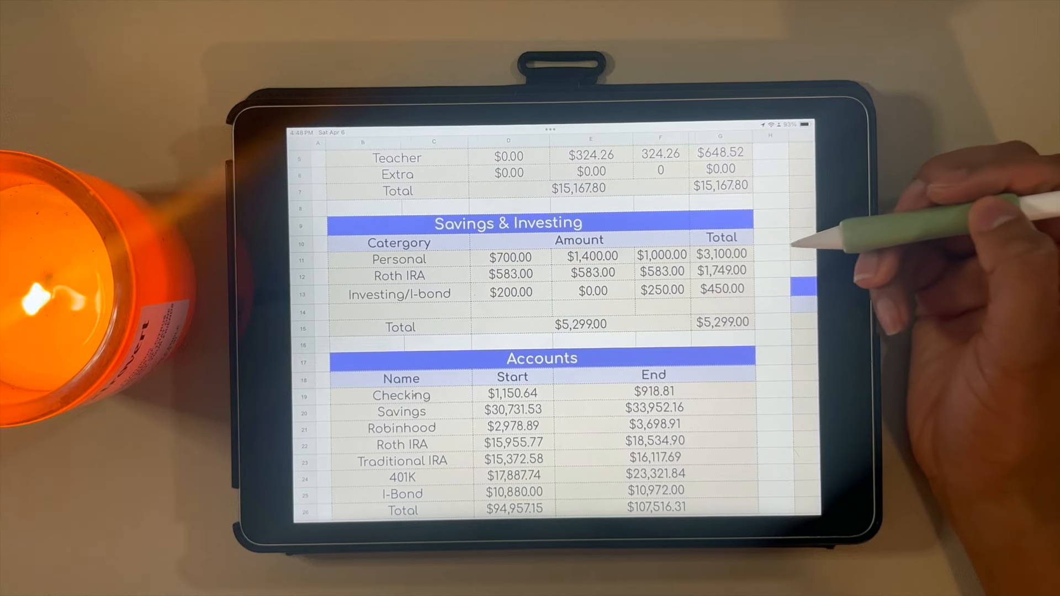
mouse_move(798, 243)
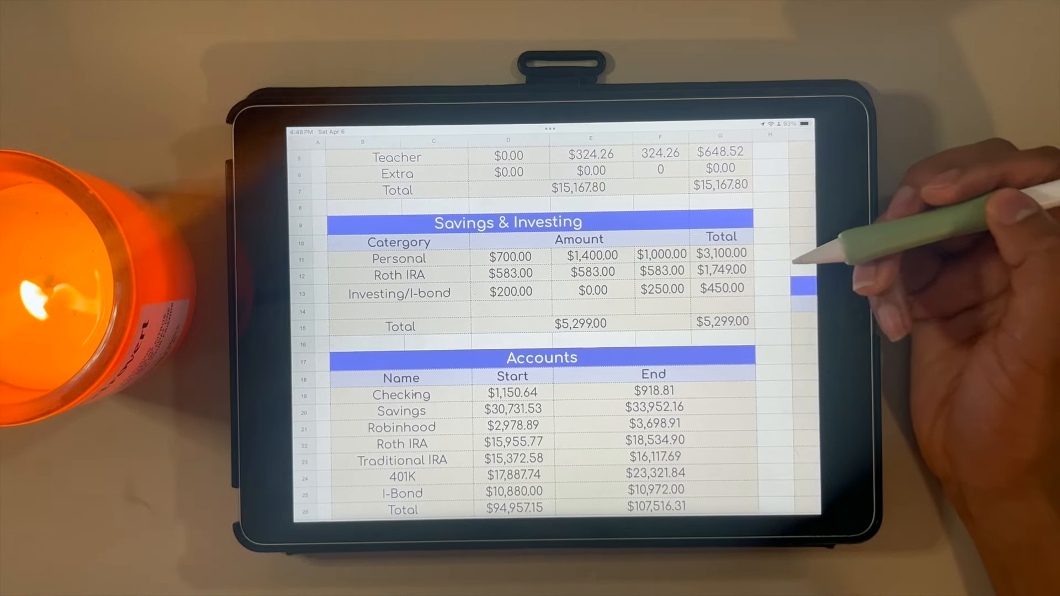
mouse_move(845, 305)
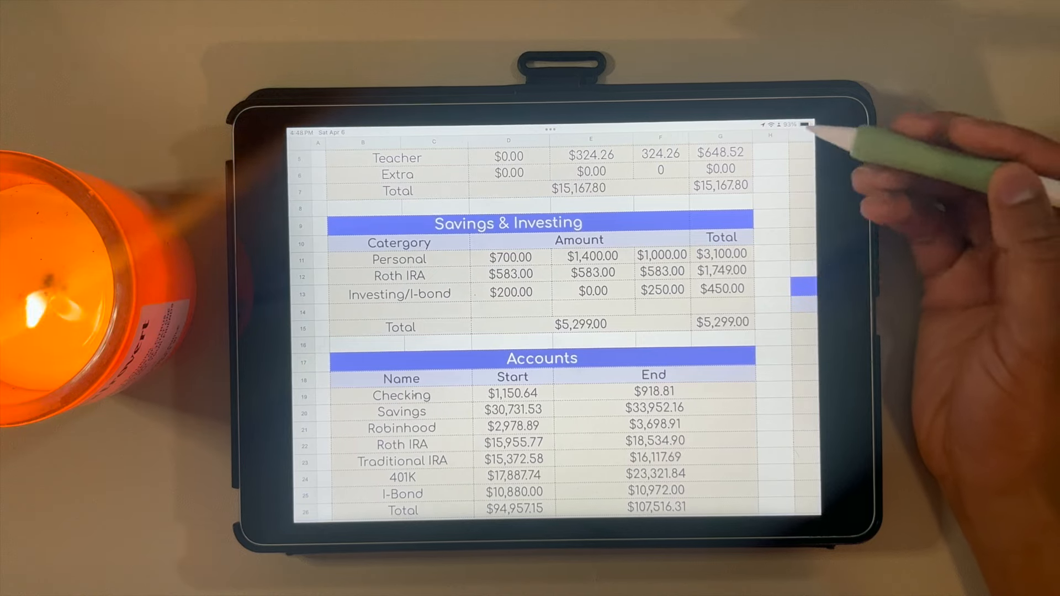
mouse_move(845, 271)
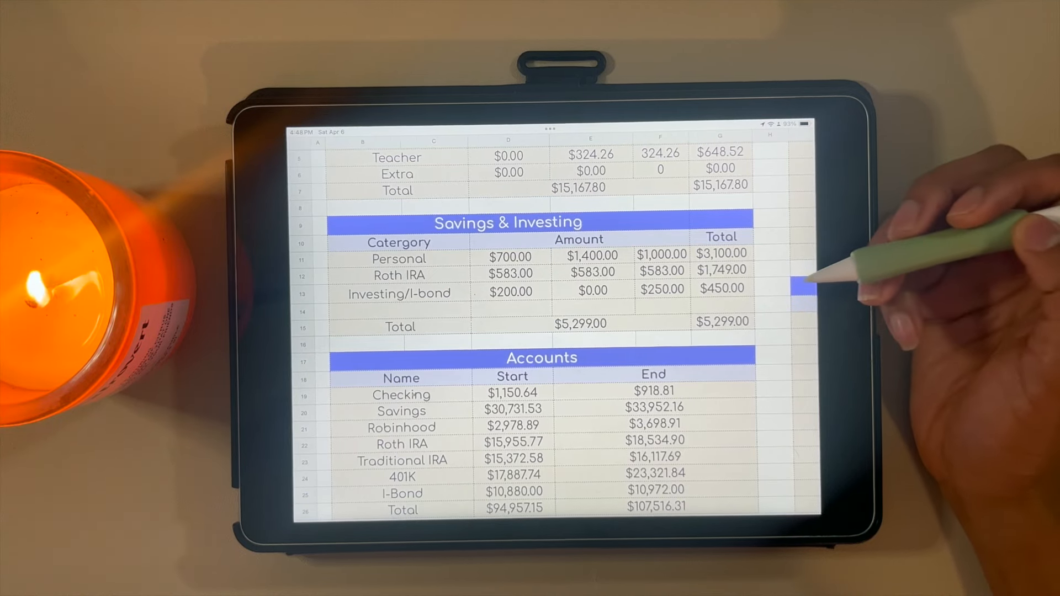
mouse_move(845, 284)
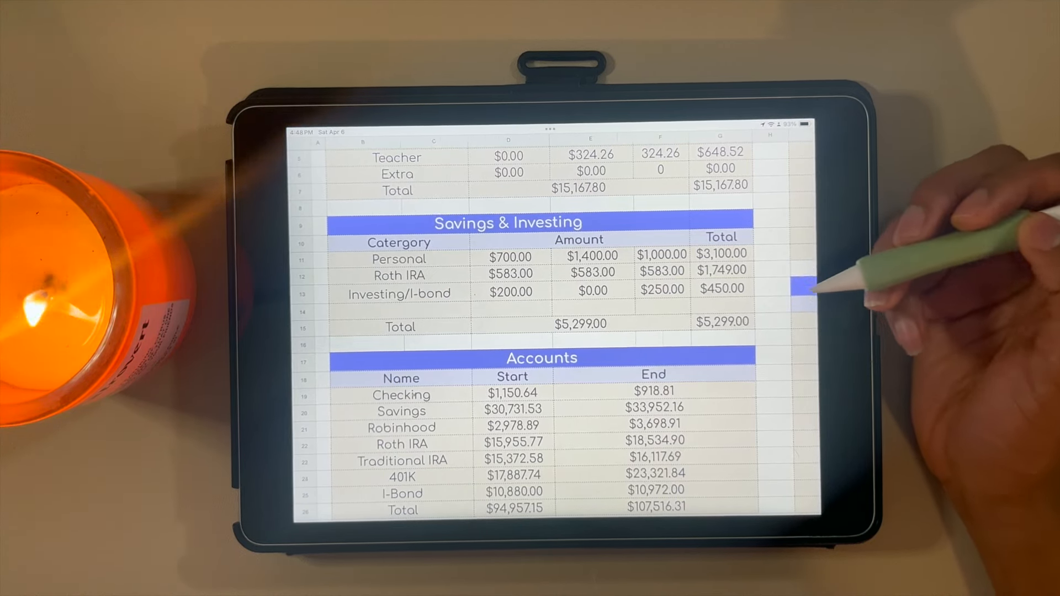
mouse_move(845, 271)
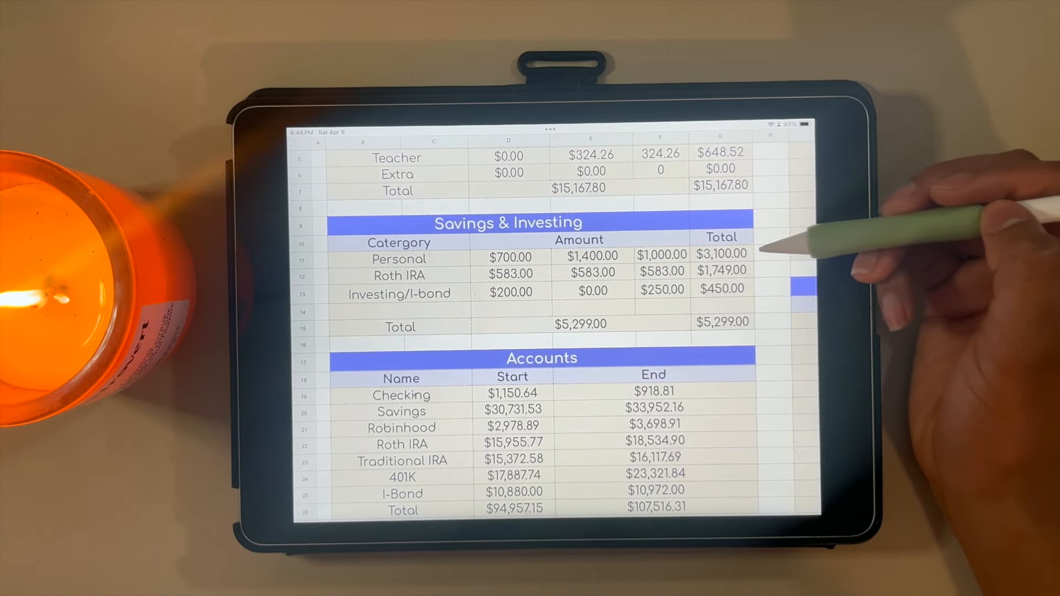
mouse_move(797, 258)
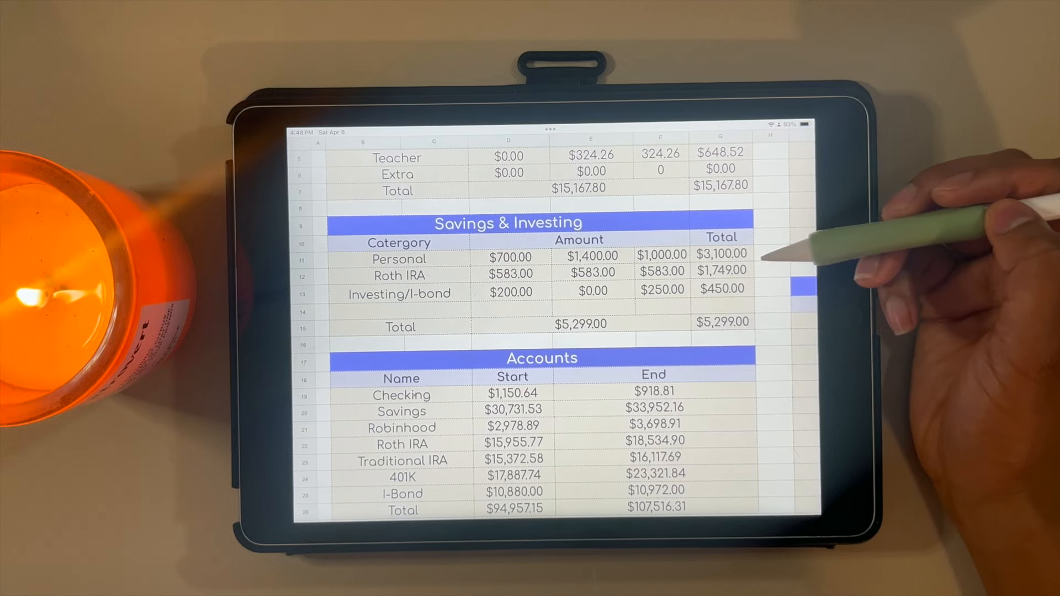
mouse_move(777, 264)
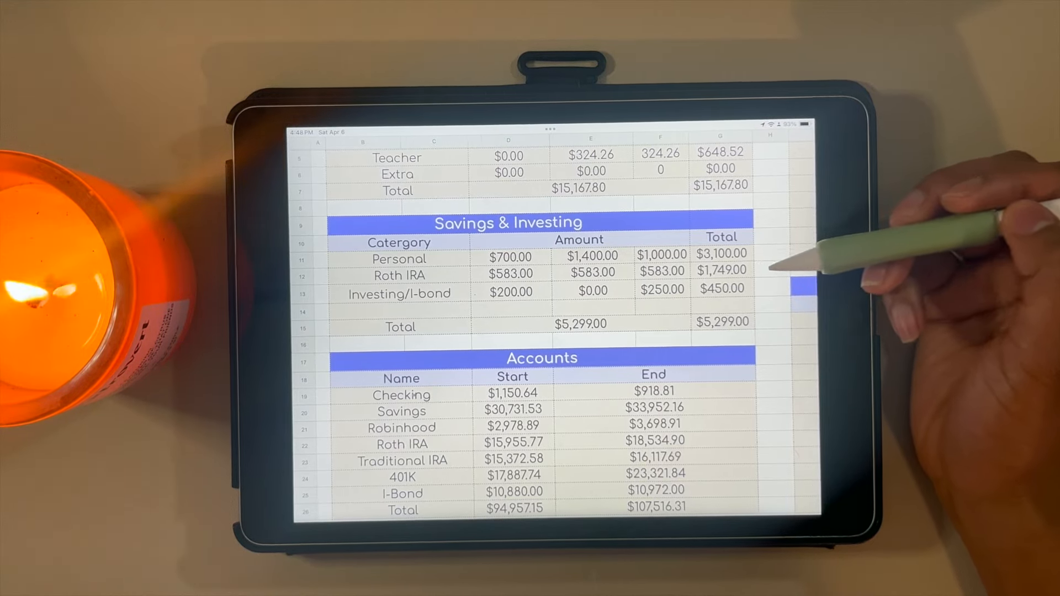
mouse_move(743, 254)
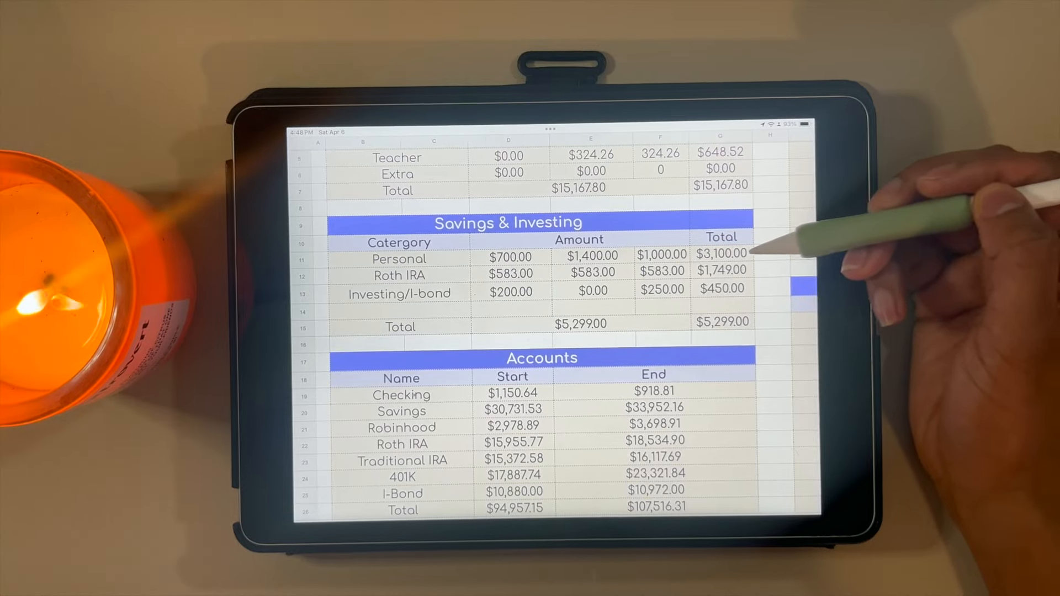
mouse_move(777, 271)
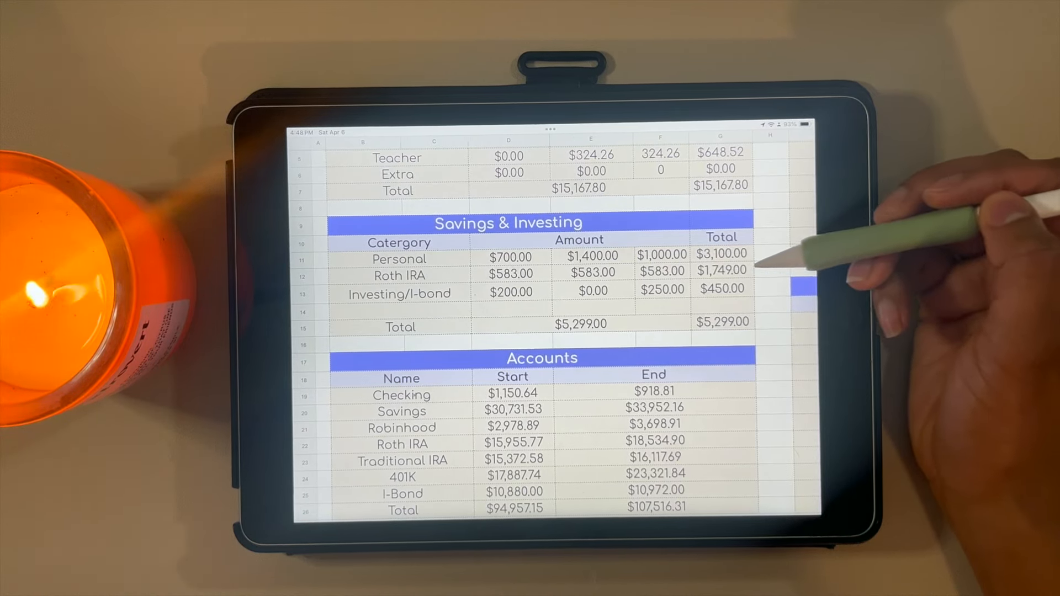
mouse_move(797, 271)
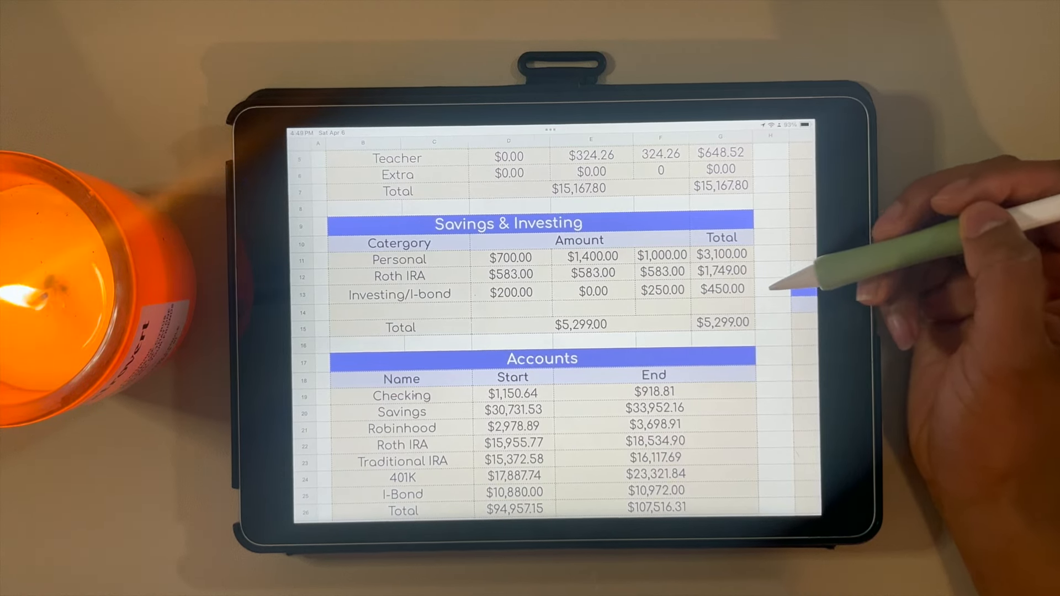
mouse_move(797, 290)
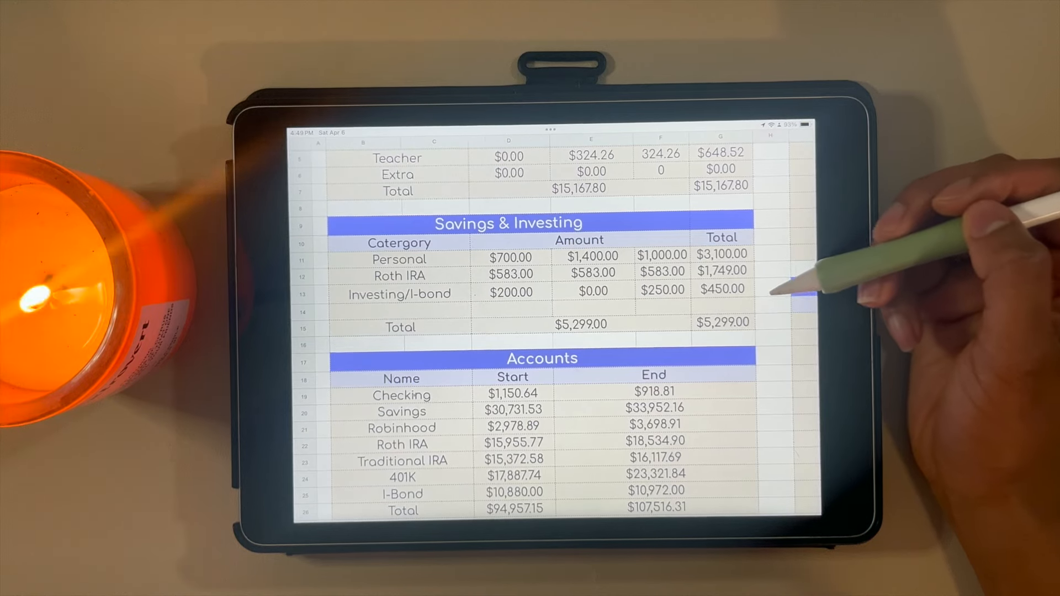
mouse_move(778, 290)
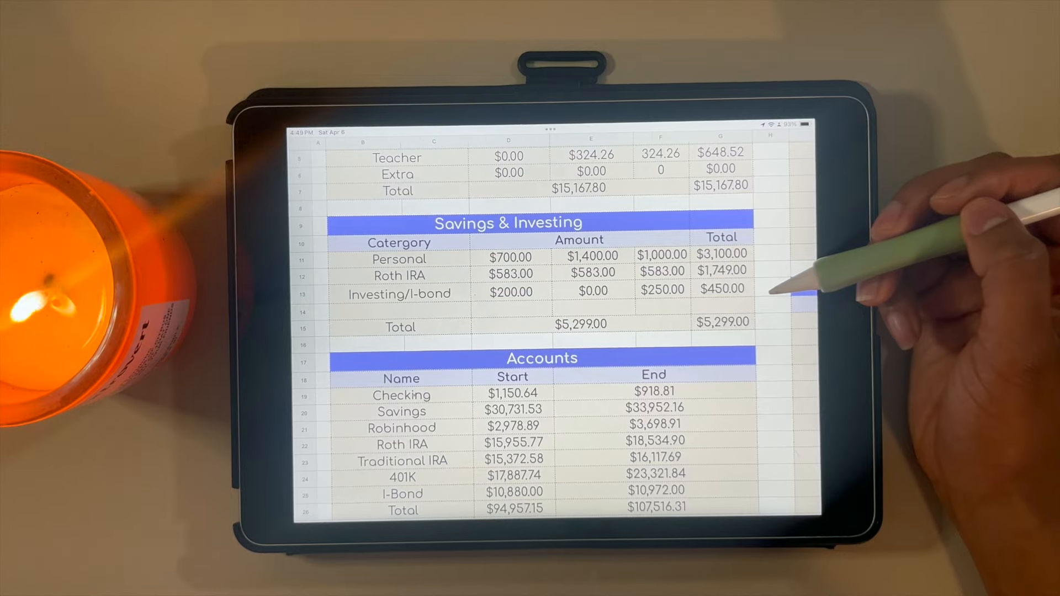
mouse_move(798, 284)
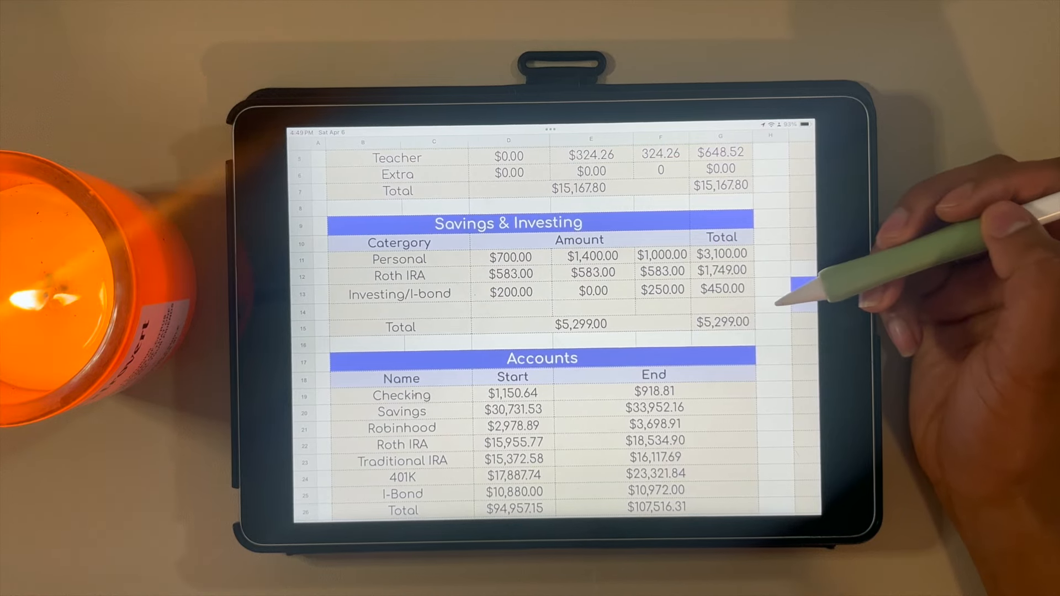
mouse_move(794, 301)
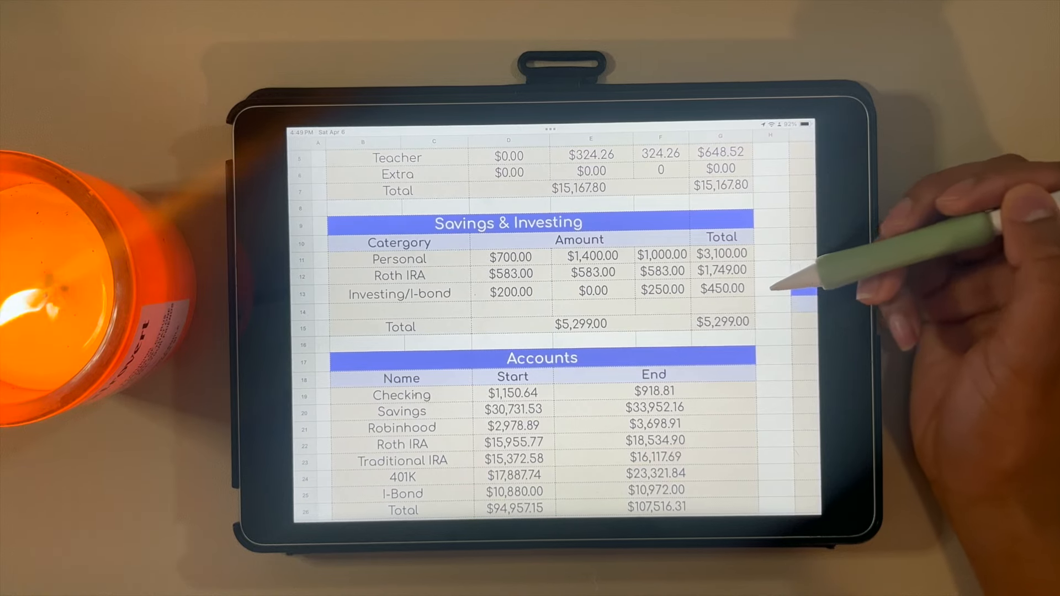
mouse_move(784, 290)
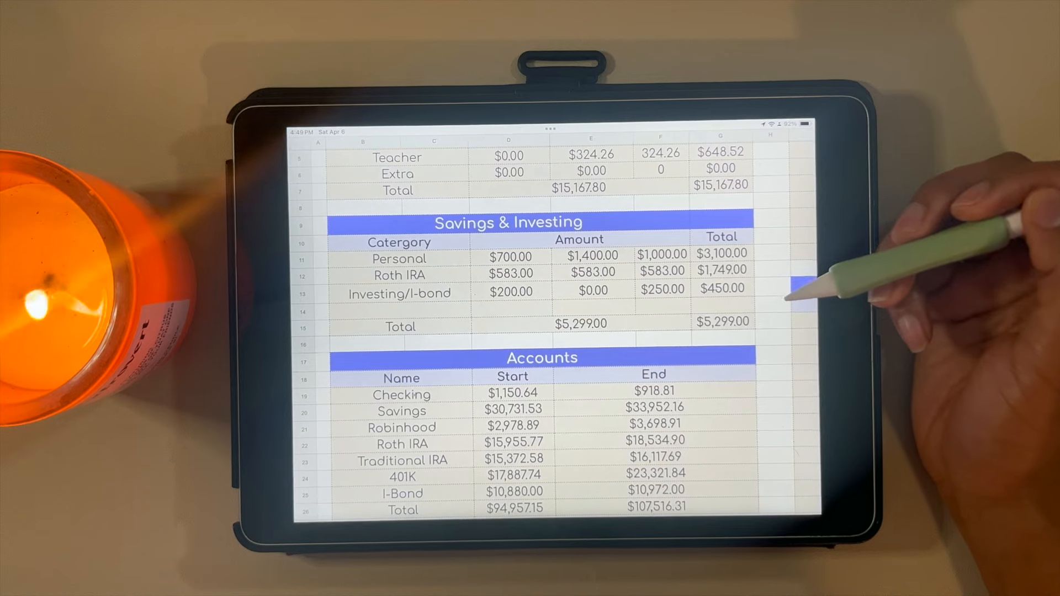
mouse_move(845, 284)
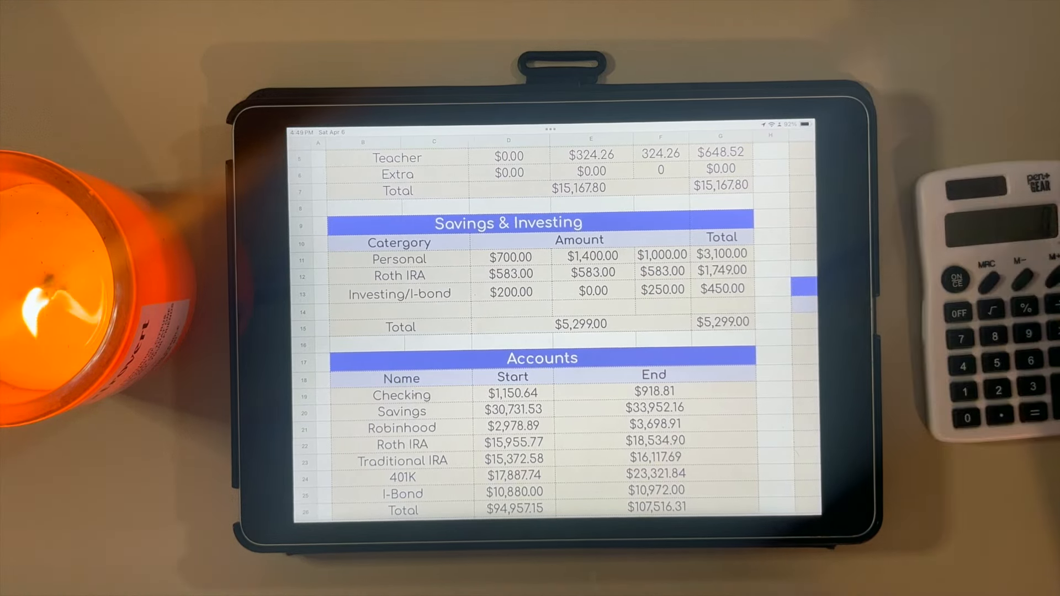
mouse_move(879, 277)
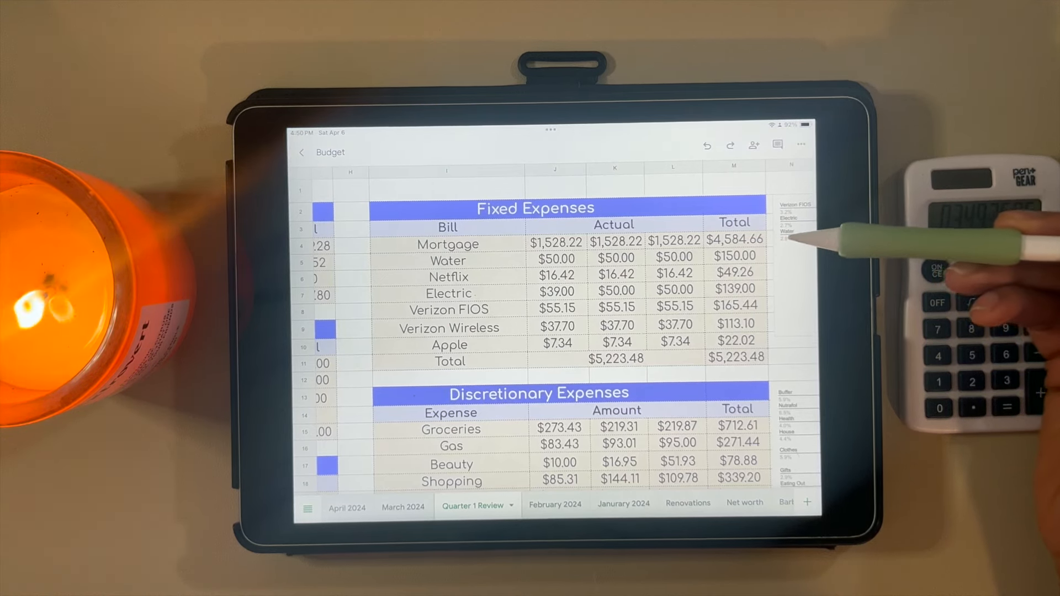
mouse_move(812, 264)
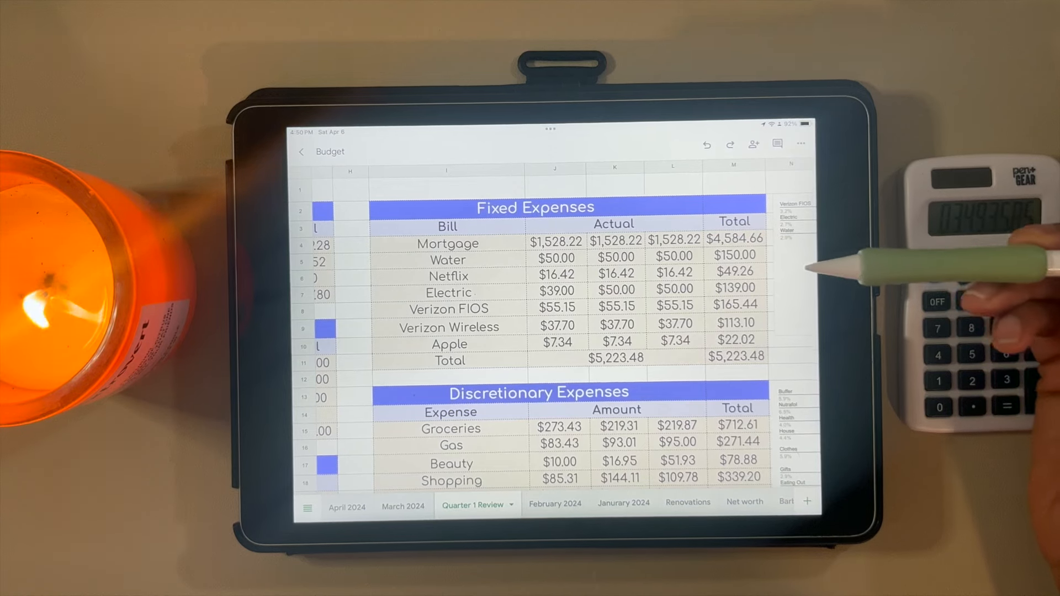
mouse_move(838, 257)
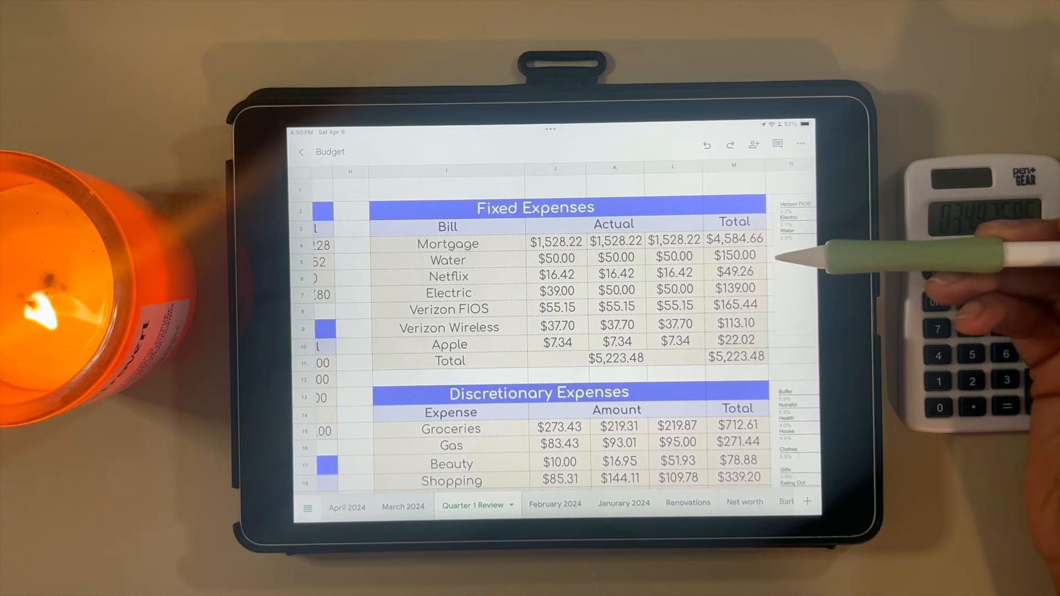
mouse_move(811, 297)
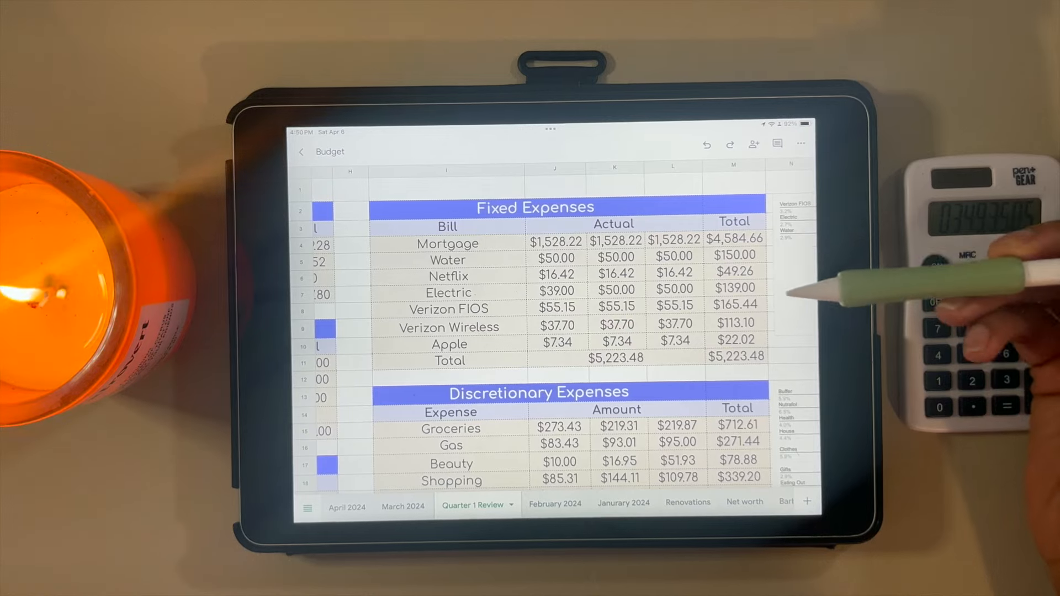
mouse_move(797, 267)
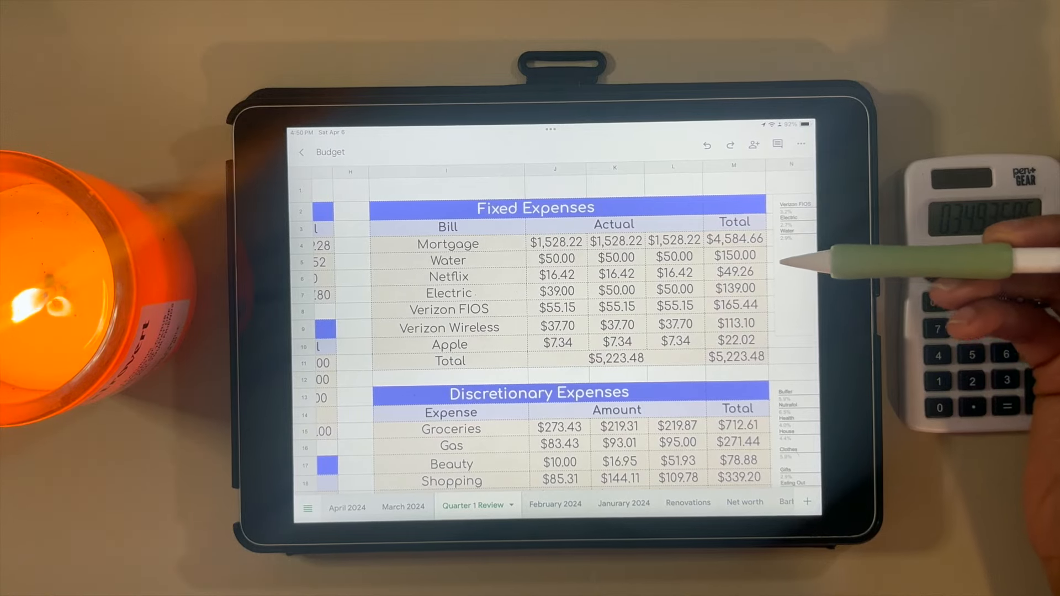
mouse_move(798, 271)
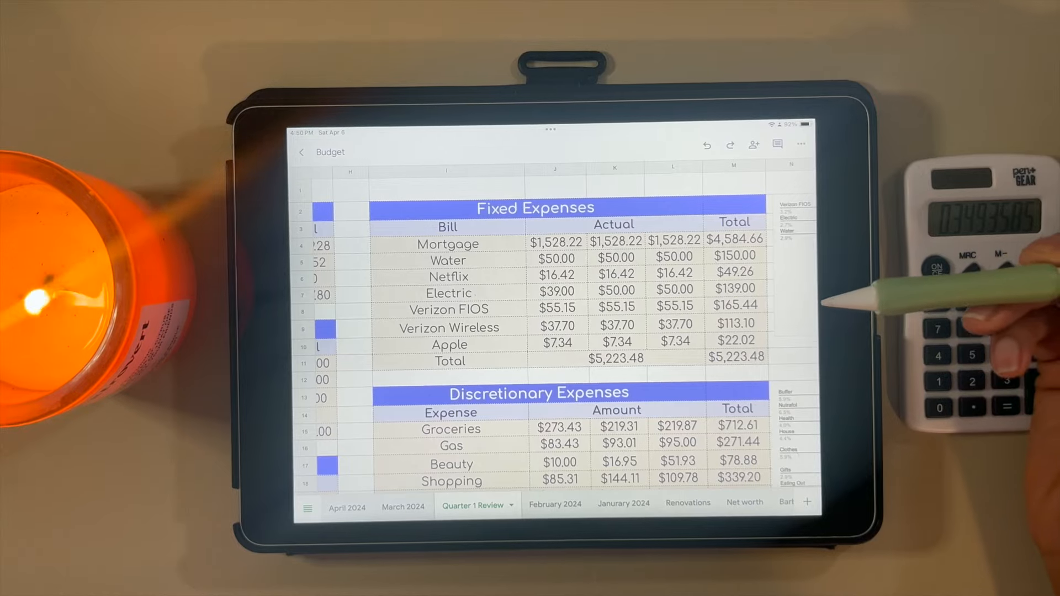
mouse_move(812, 304)
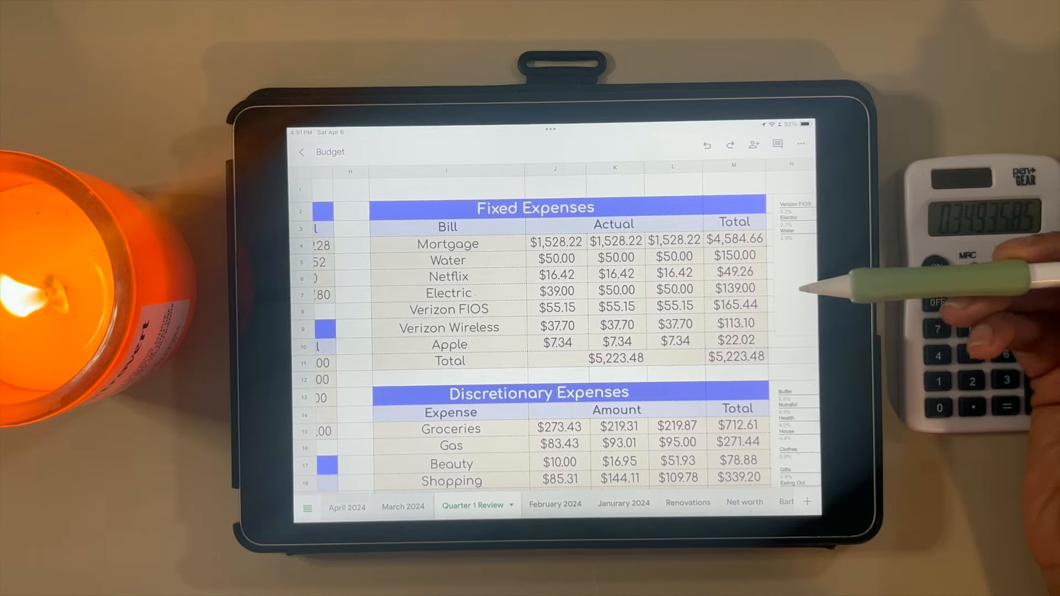
mouse_move(812, 297)
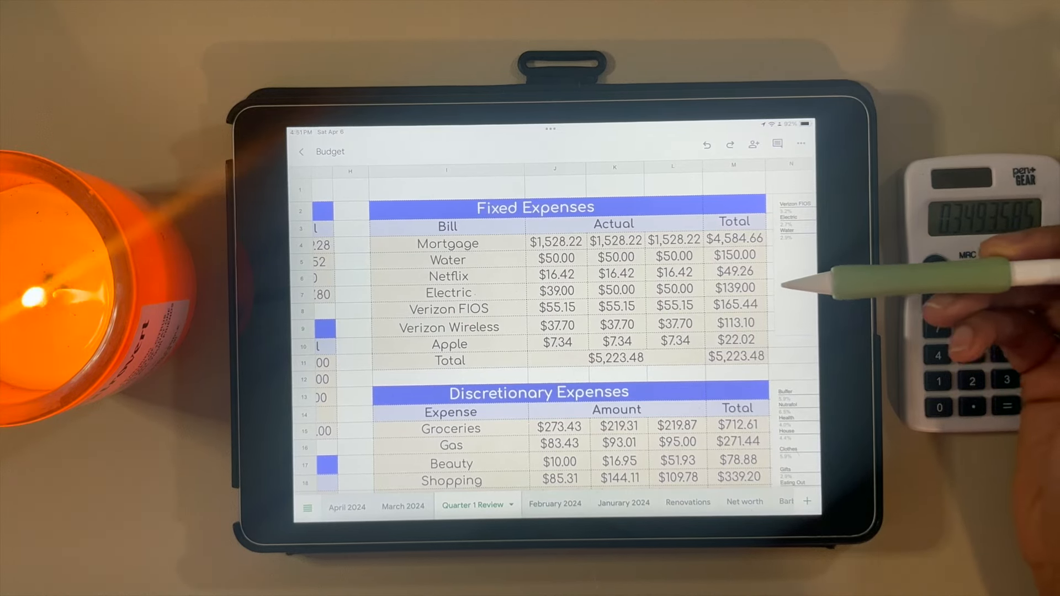
mouse_move(812, 290)
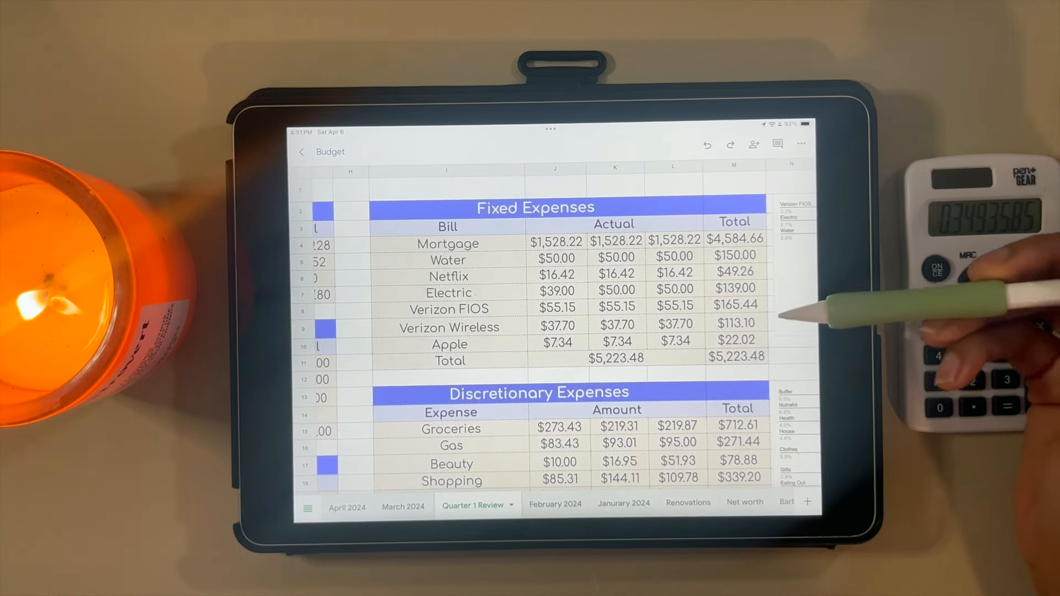
mouse_move(812, 318)
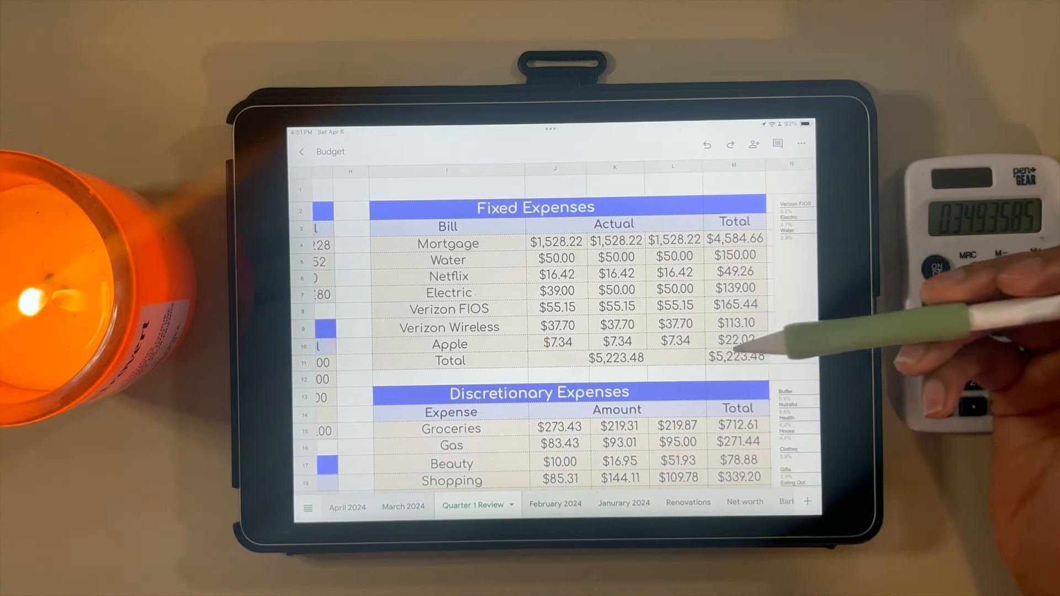
mouse_move(743, 338)
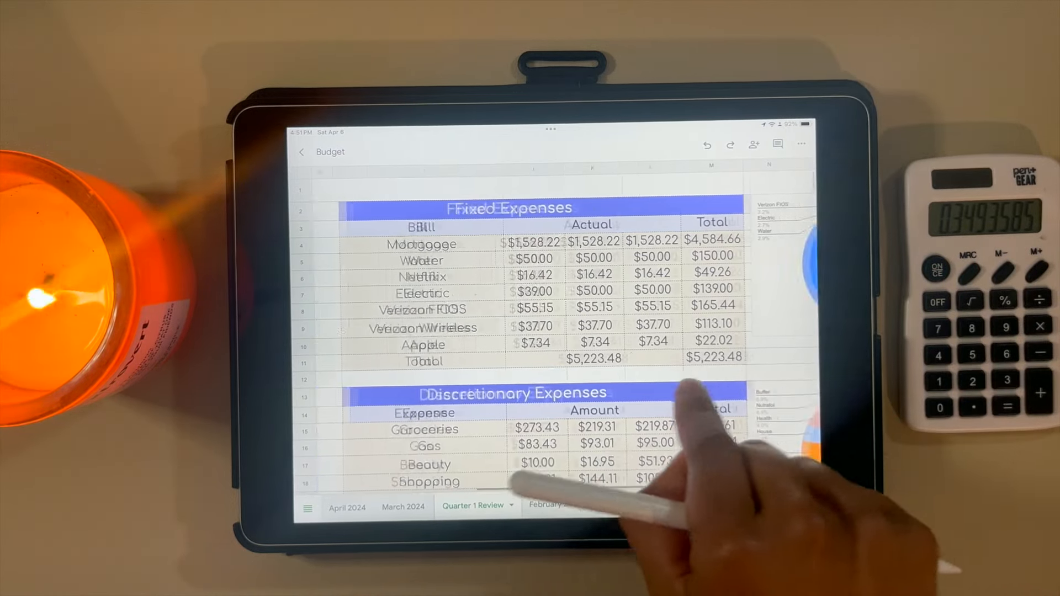
scroll("right", 3)
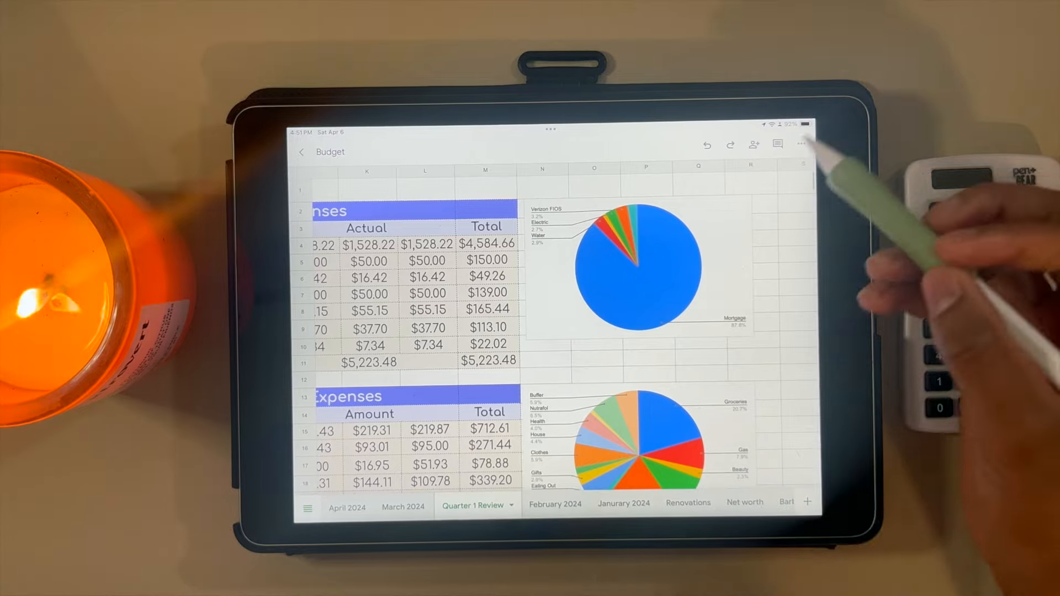
scroll("right", 3)
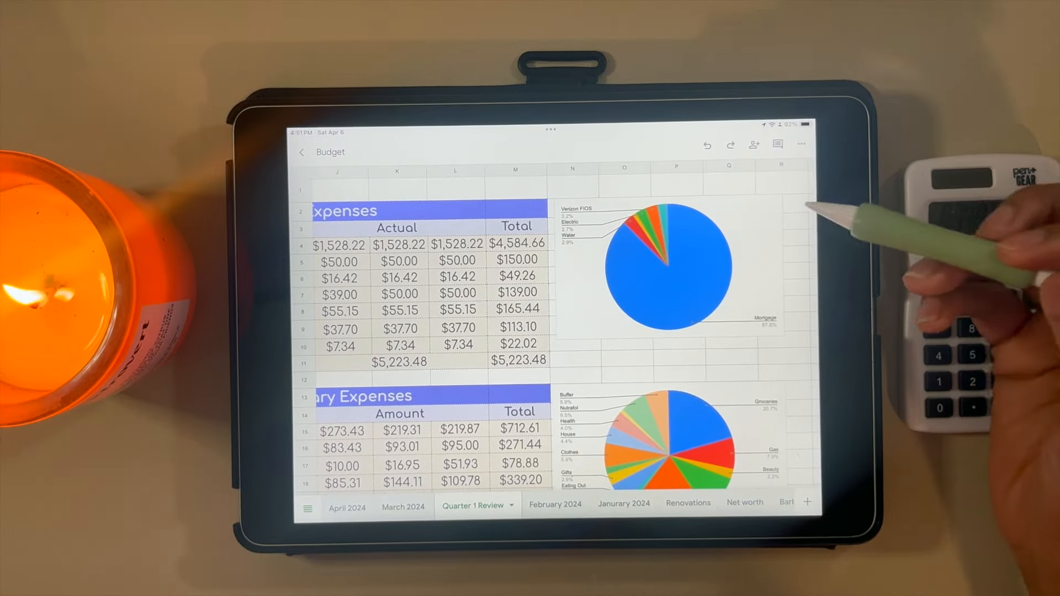
mouse_move(811, 257)
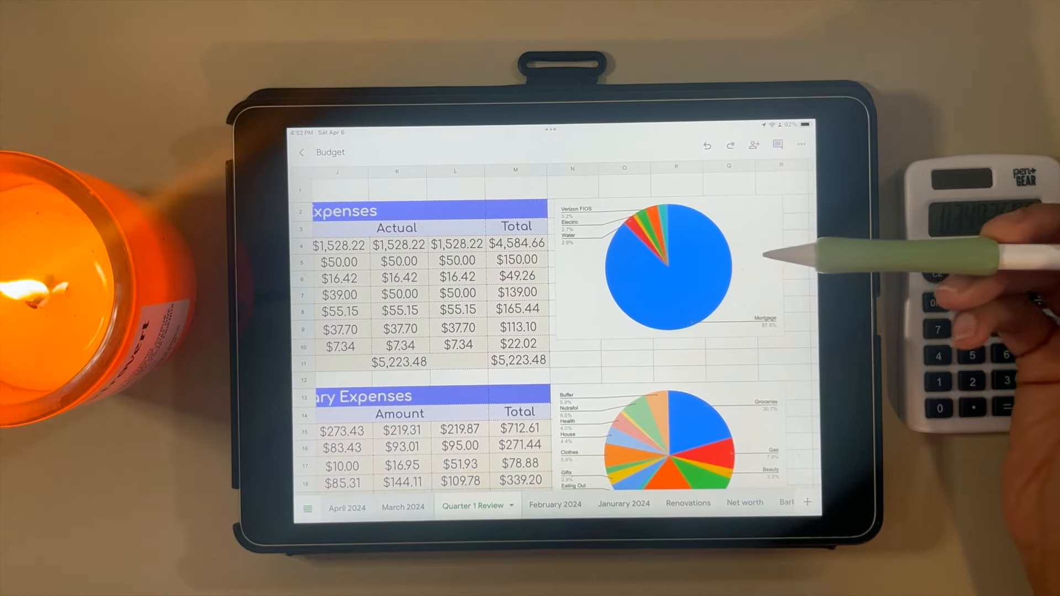
mouse_move(798, 250)
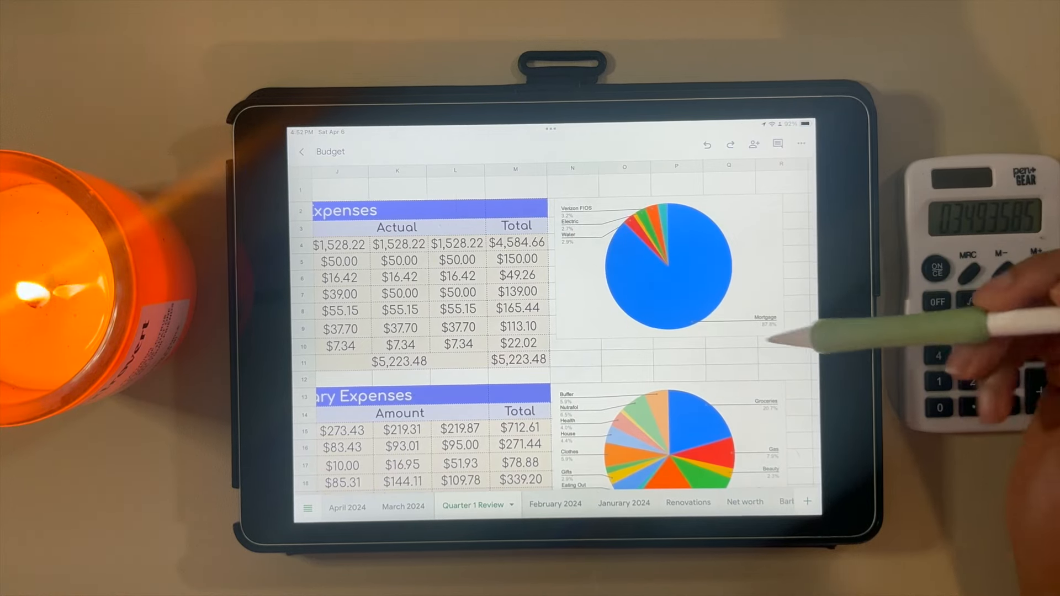
mouse_move(676, 230)
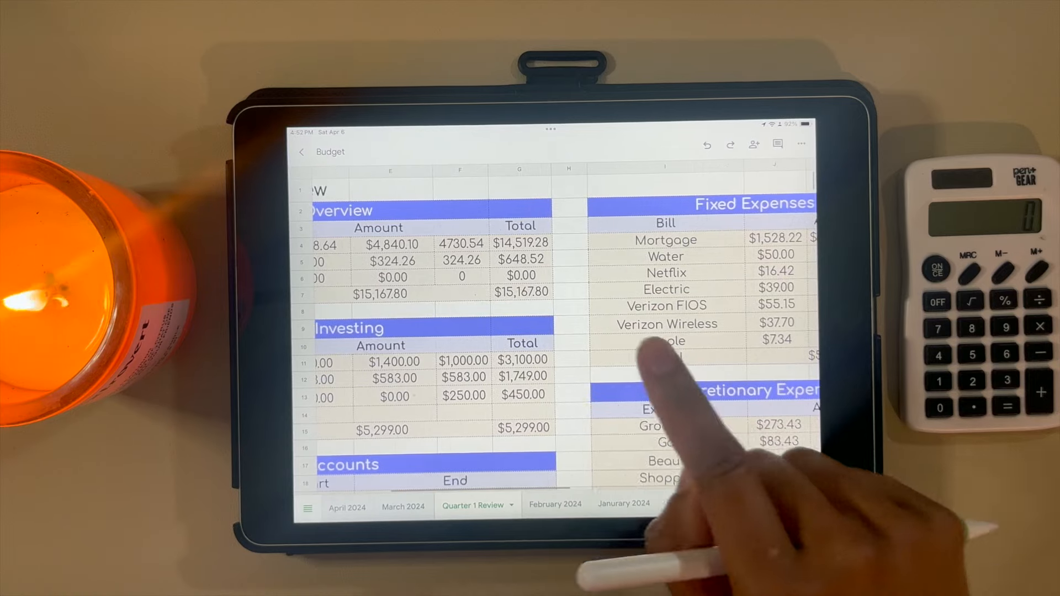
scroll("left", 3)
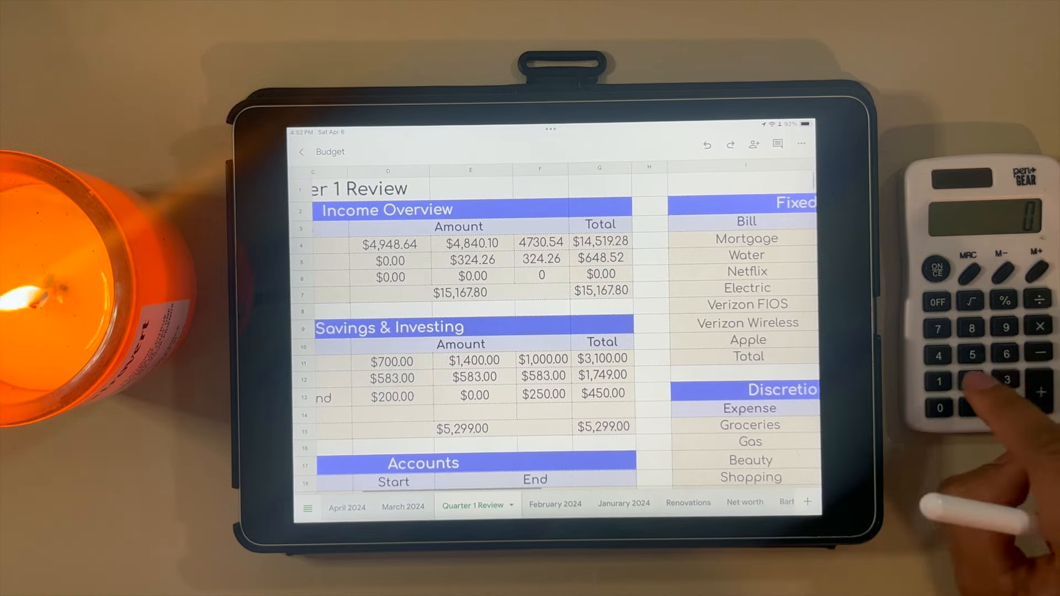
scroll("right", 3)
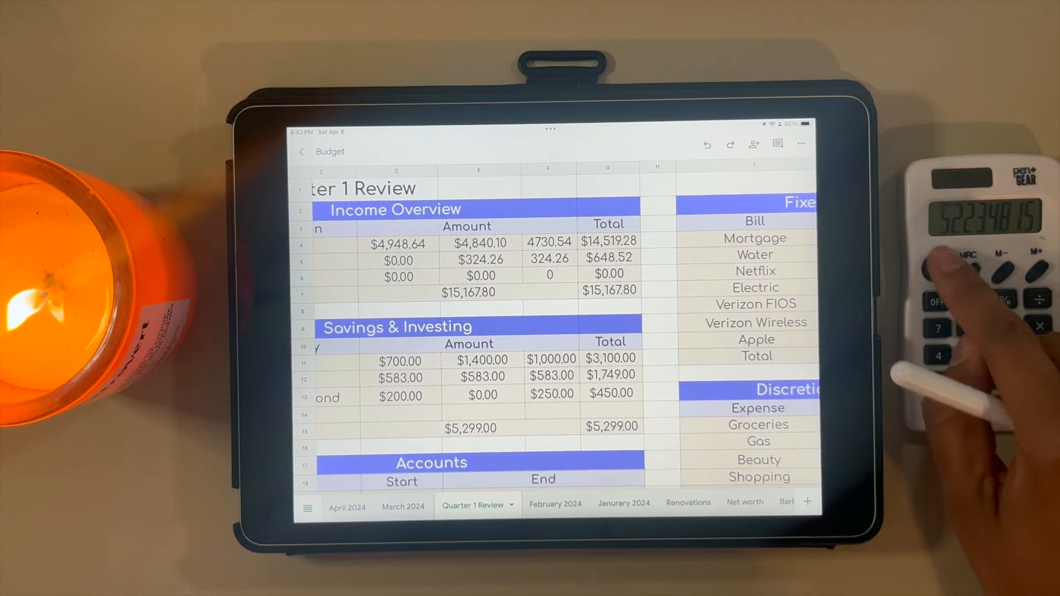
scroll("right", 3)
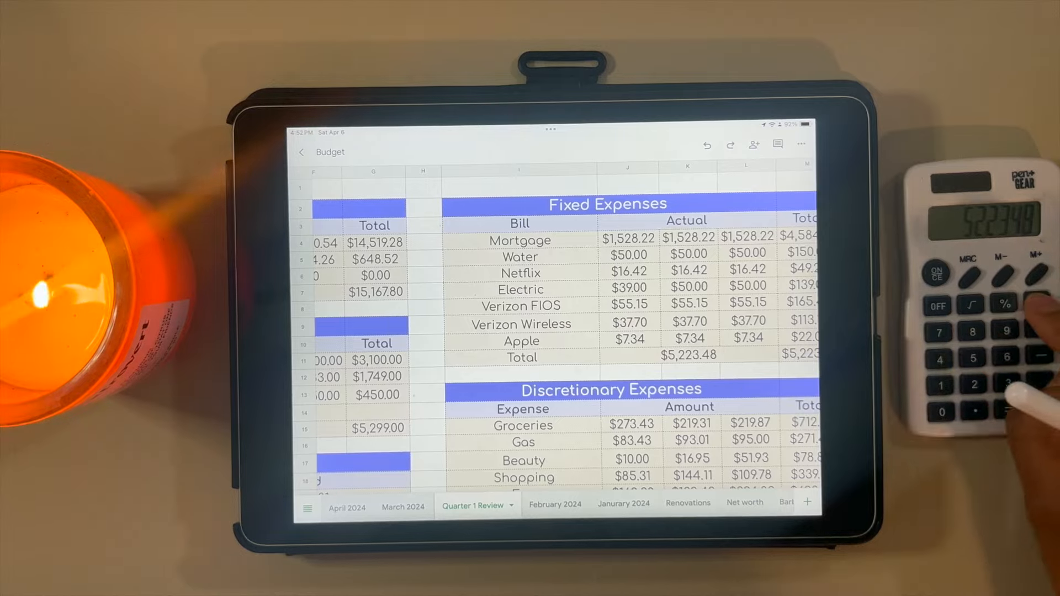
scroll("left", 3)
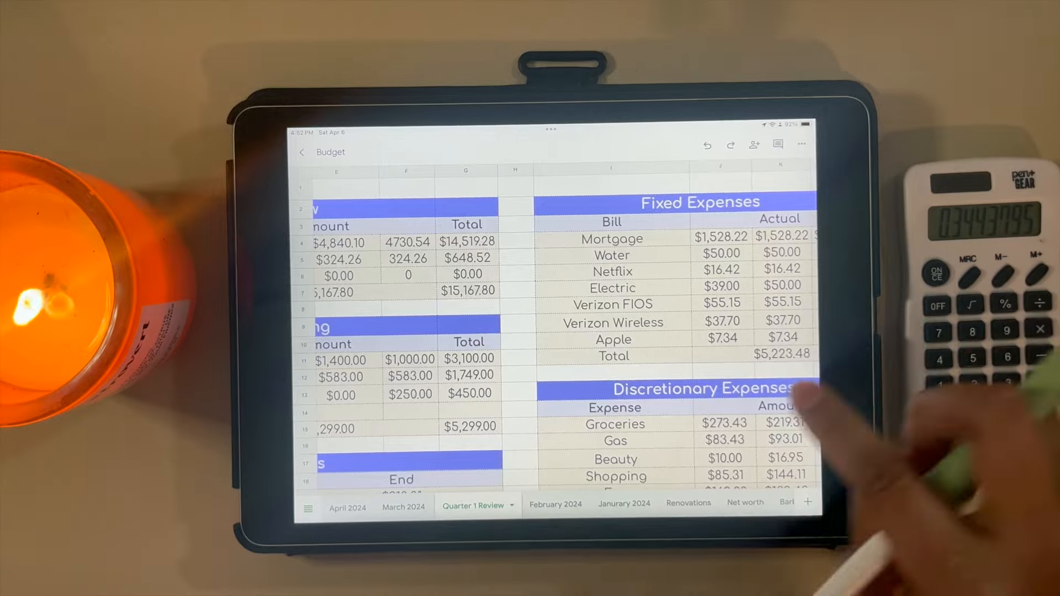
scroll("right", 3)
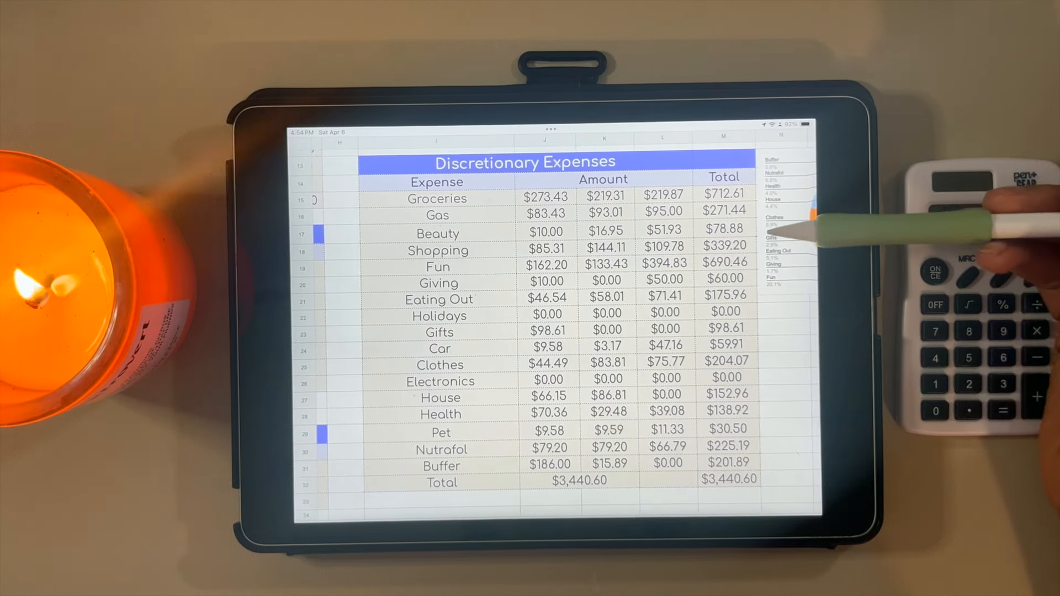
mouse_move(798, 230)
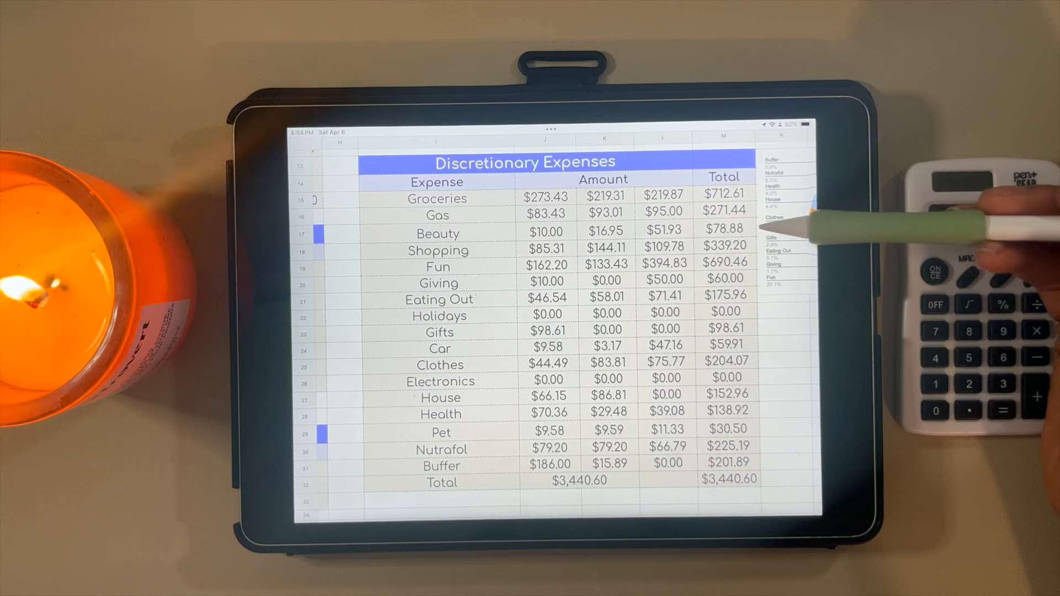
mouse_move(798, 223)
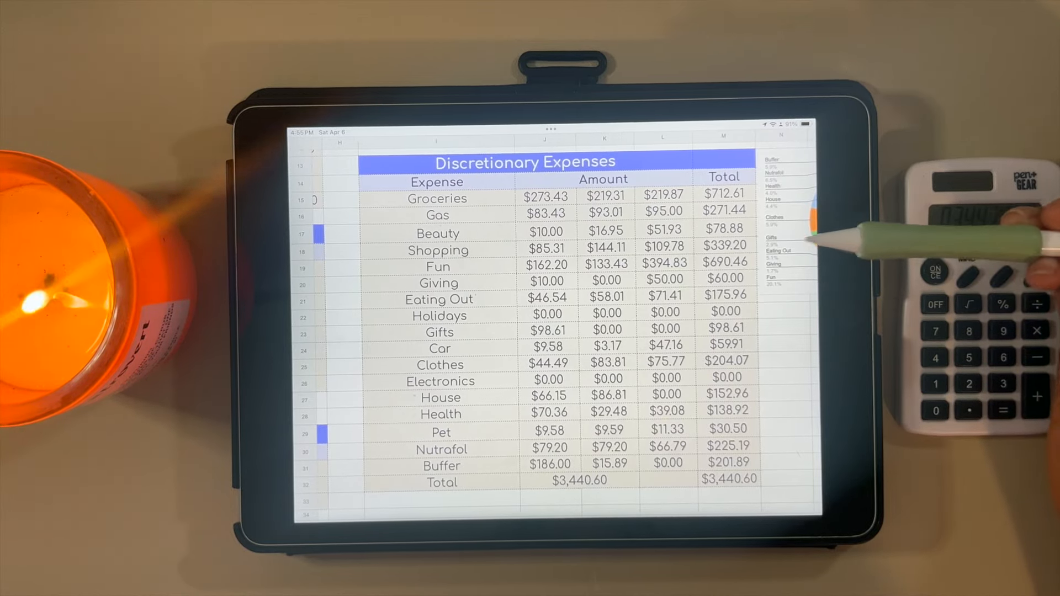
mouse_move(778, 236)
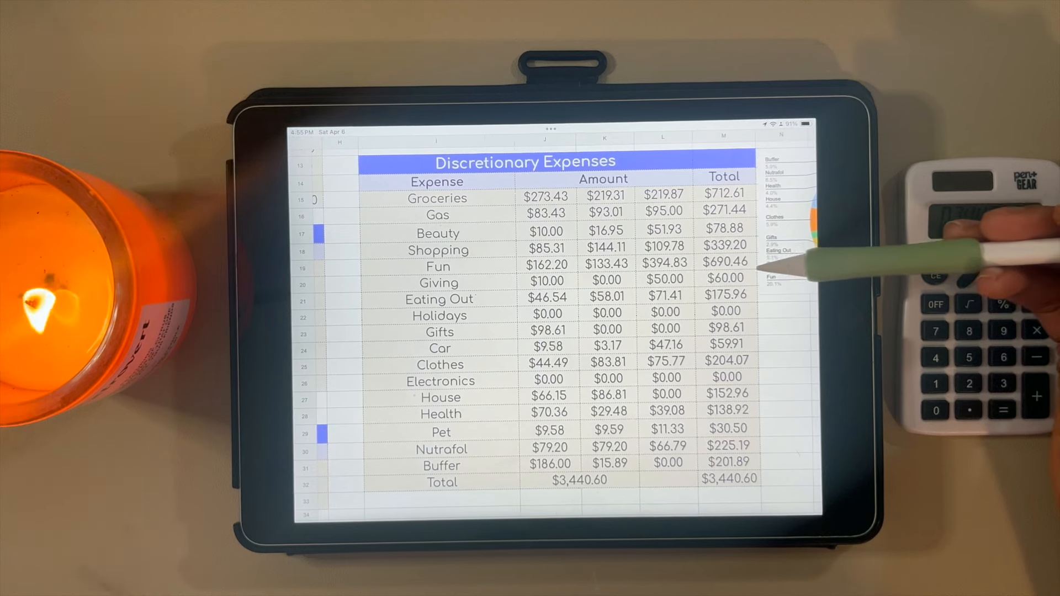
mouse_move(798, 264)
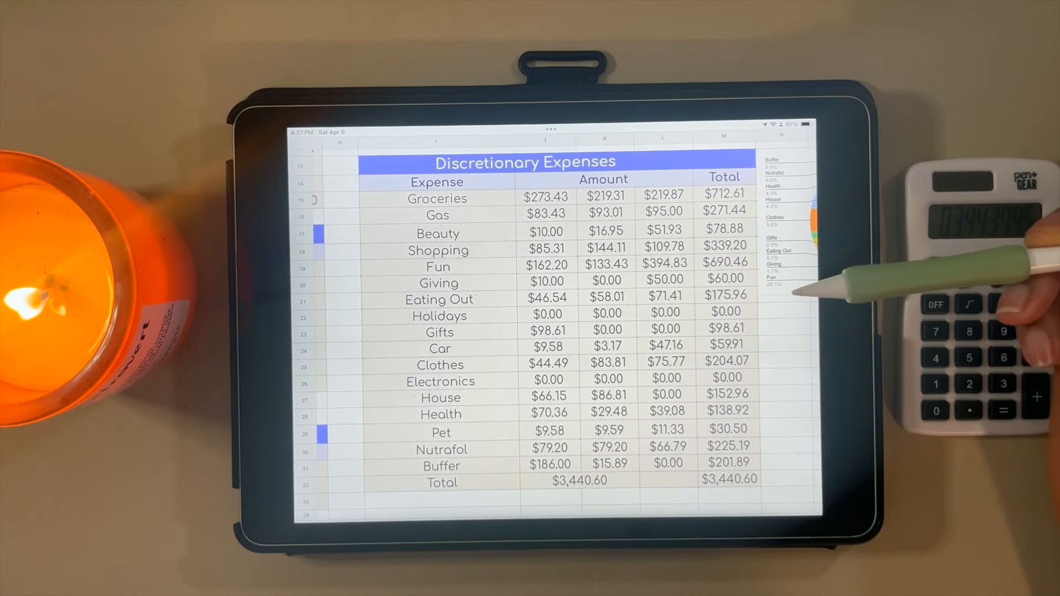
mouse_move(812, 270)
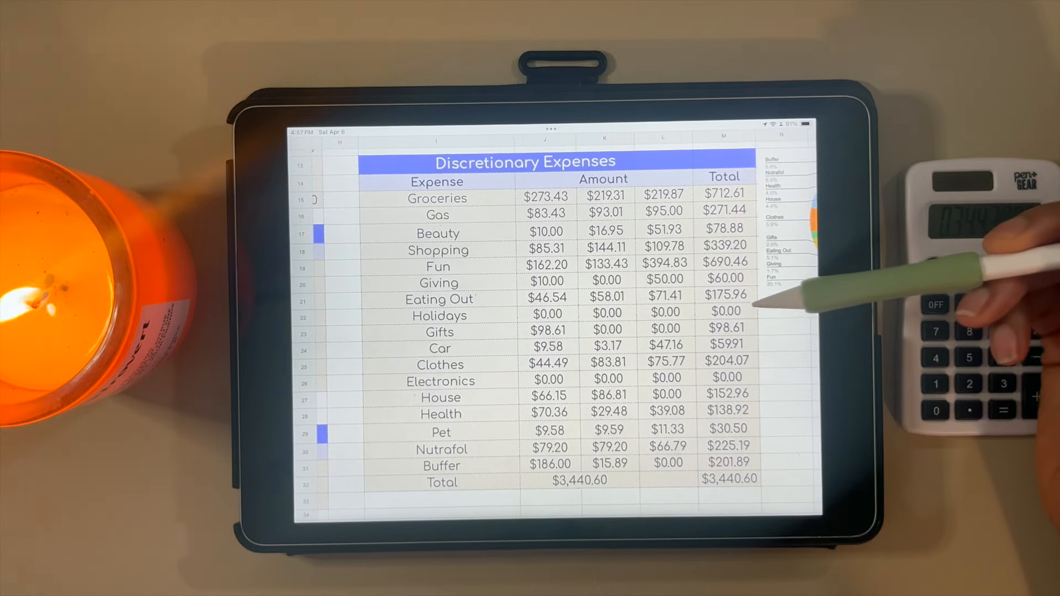
mouse_move(764, 290)
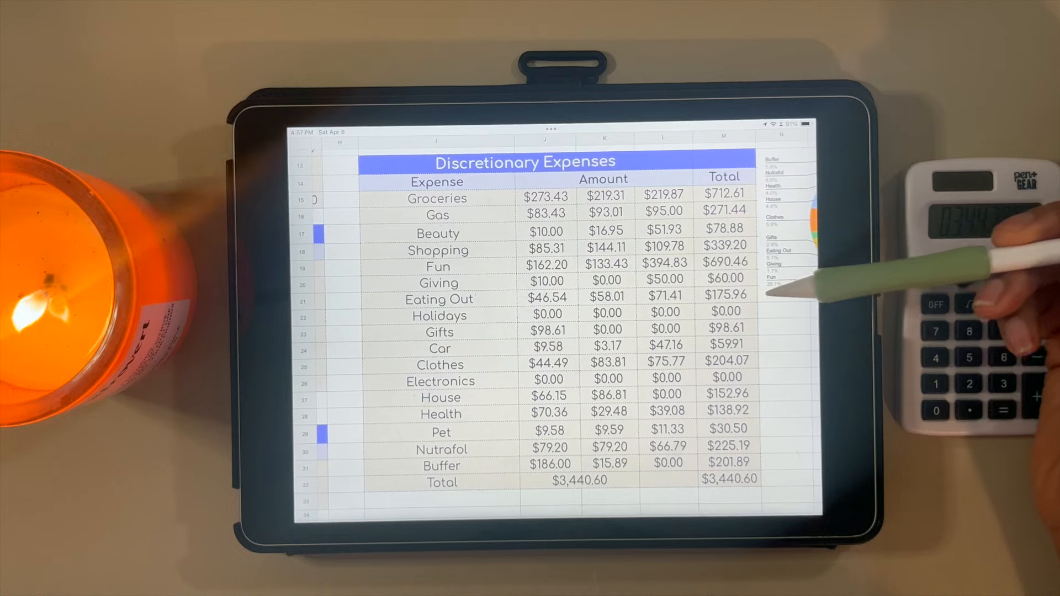
mouse_move(778, 290)
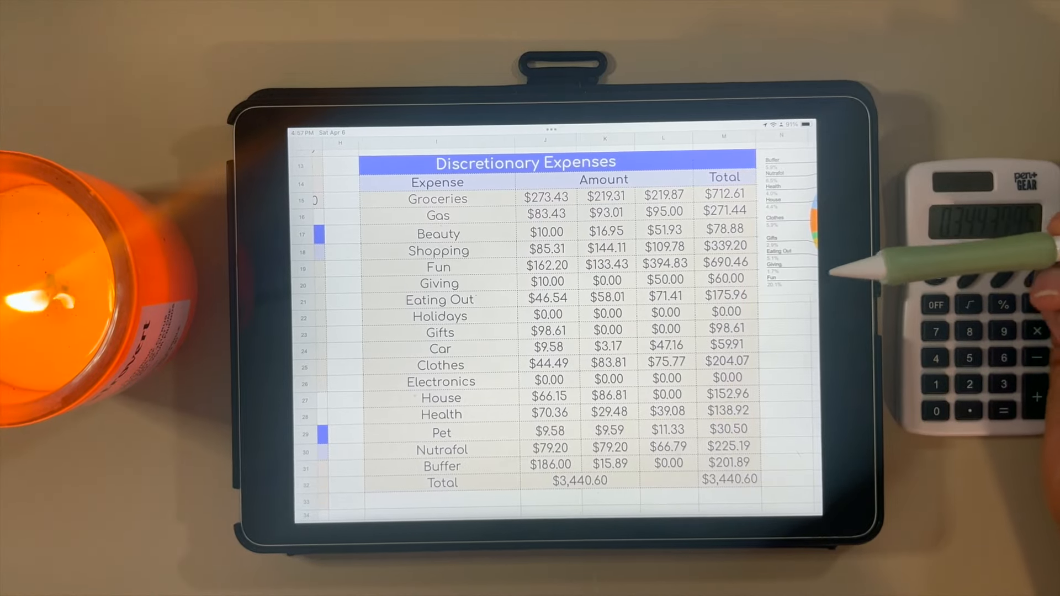
mouse_move(812, 297)
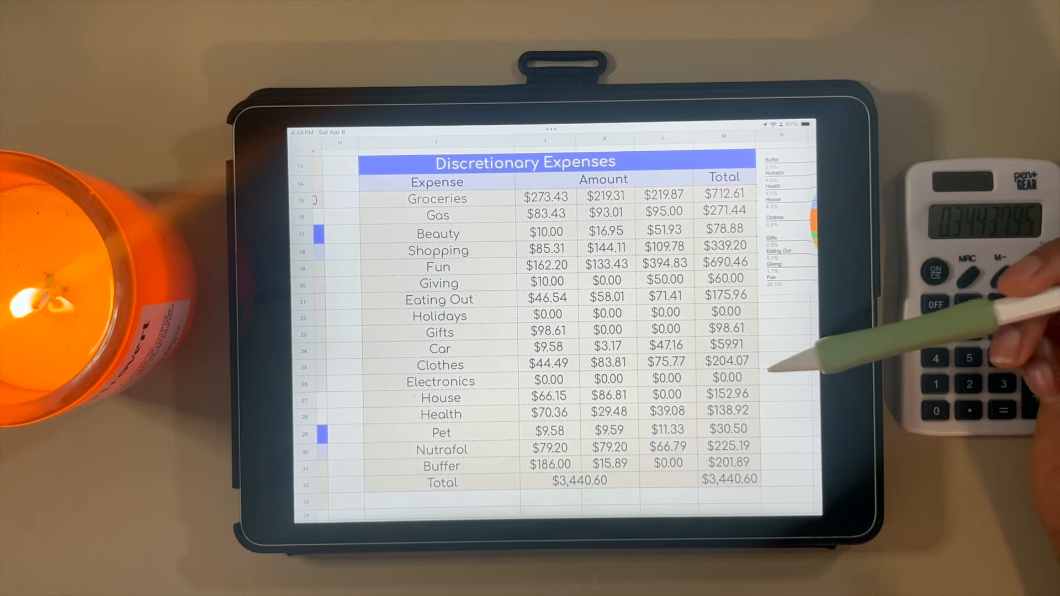
mouse_move(812, 366)
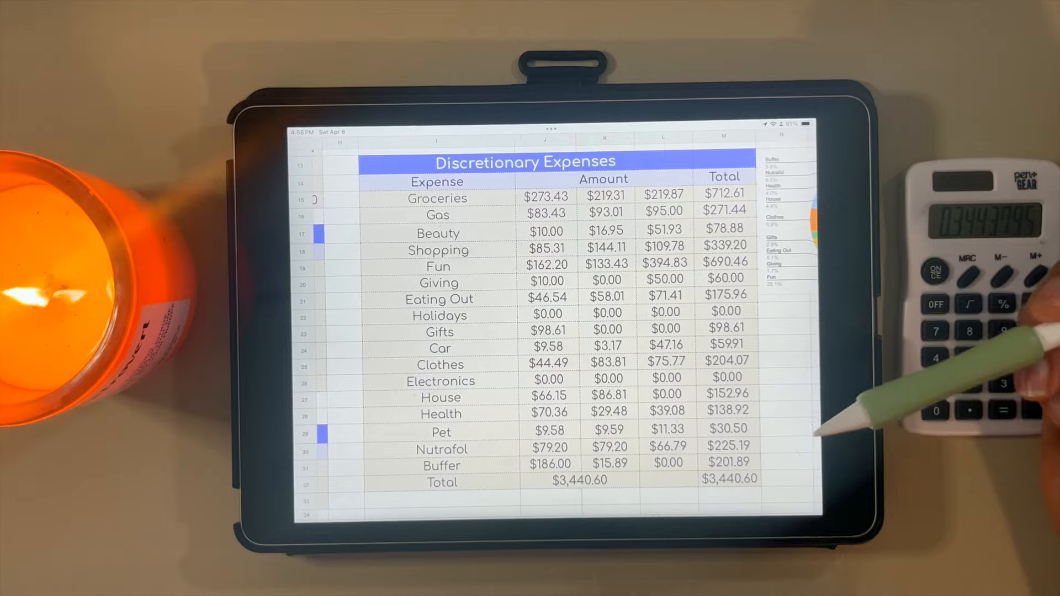
mouse_move(778, 392)
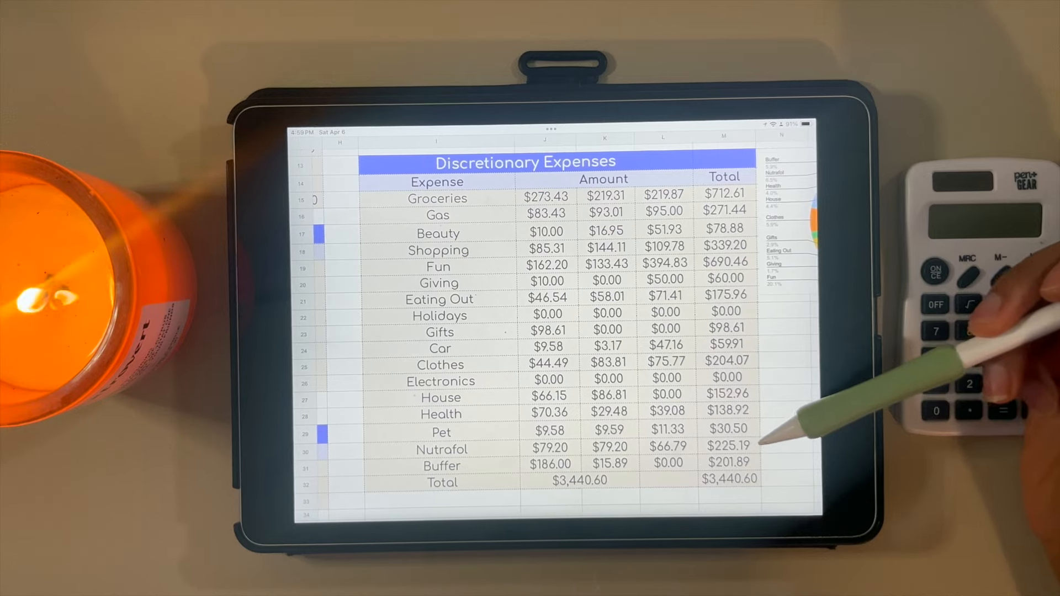
mouse_move(791, 439)
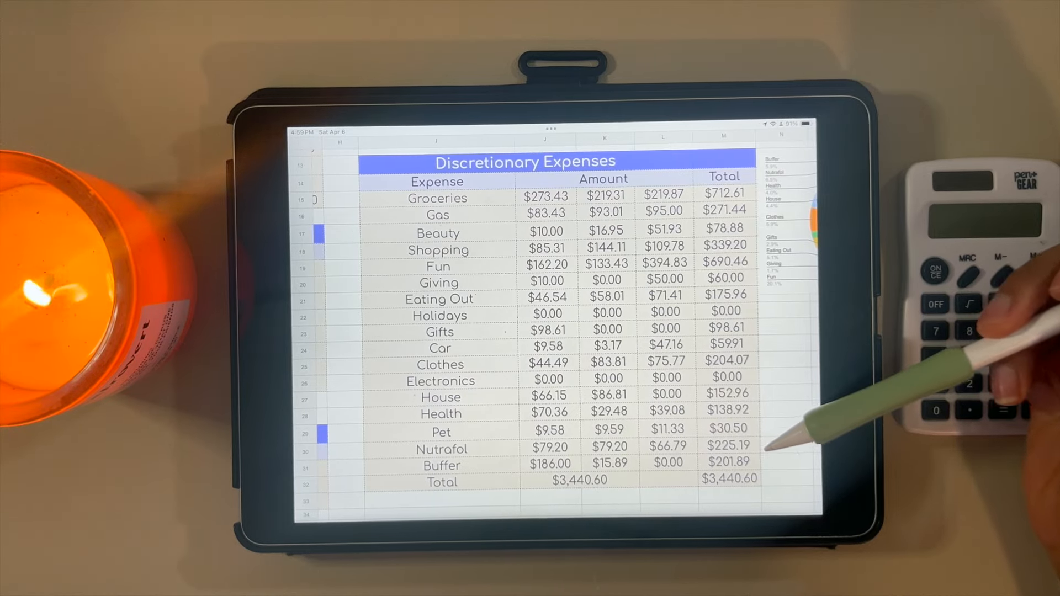
mouse_move(777, 447)
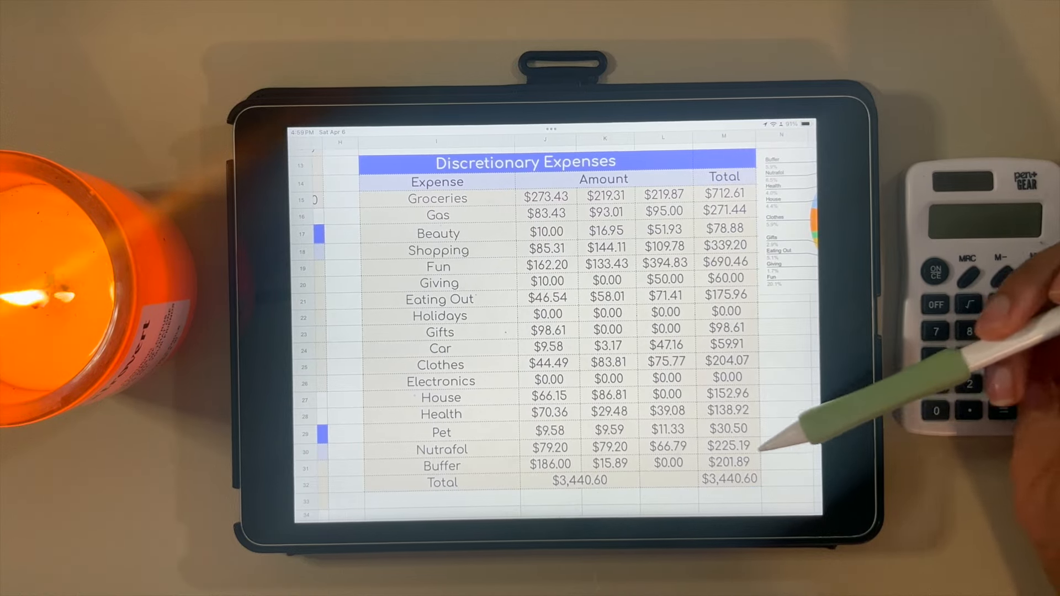
mouse_move(933, 392)
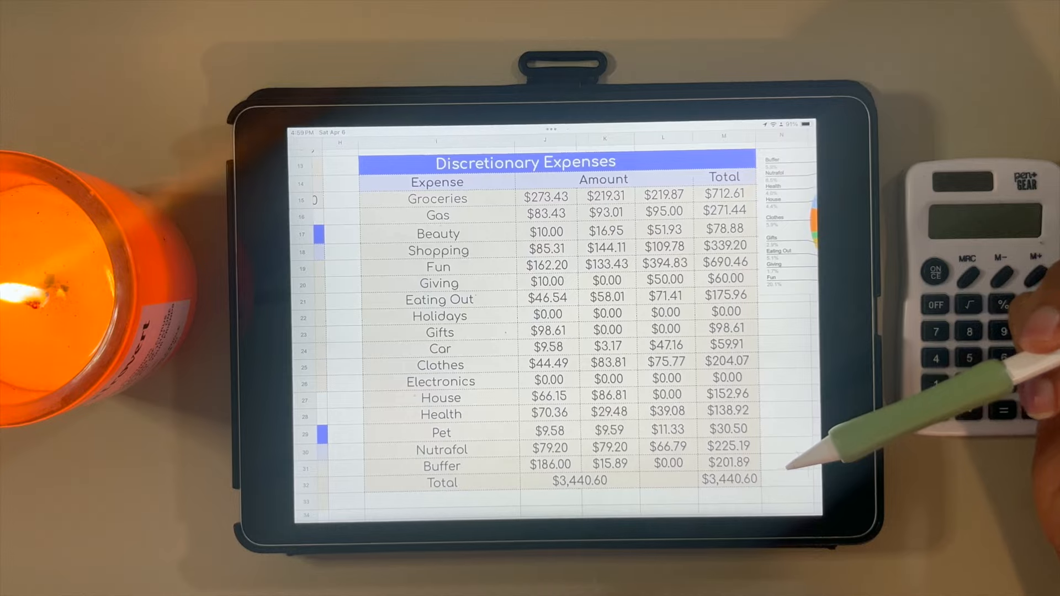
mouse_move(812, 459)
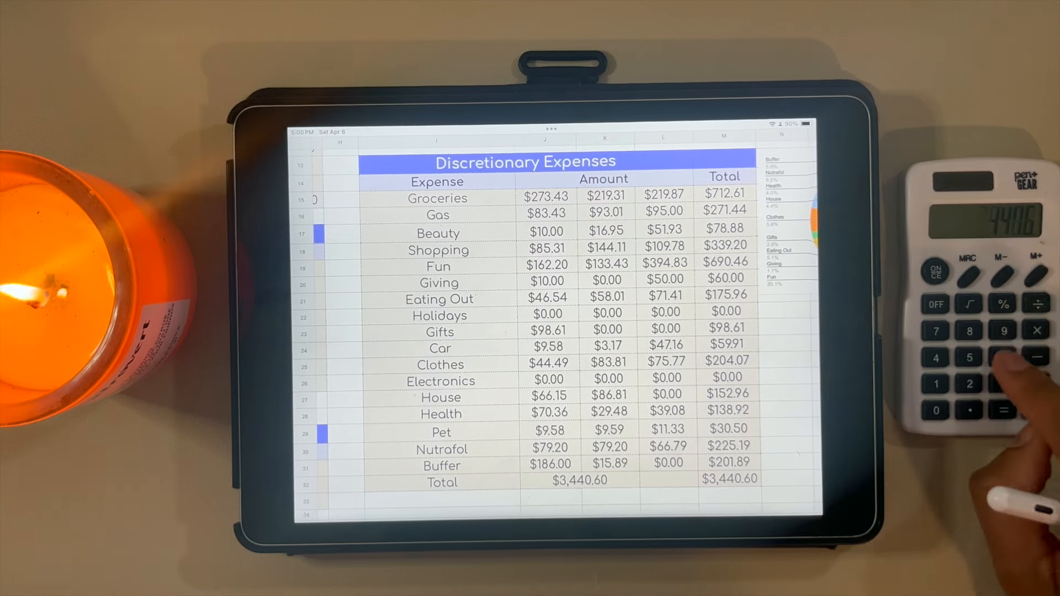
Step: Scroll left back across the Discretionary Expenses table after confirming the $3,440.60 total
scroll("left", 3)
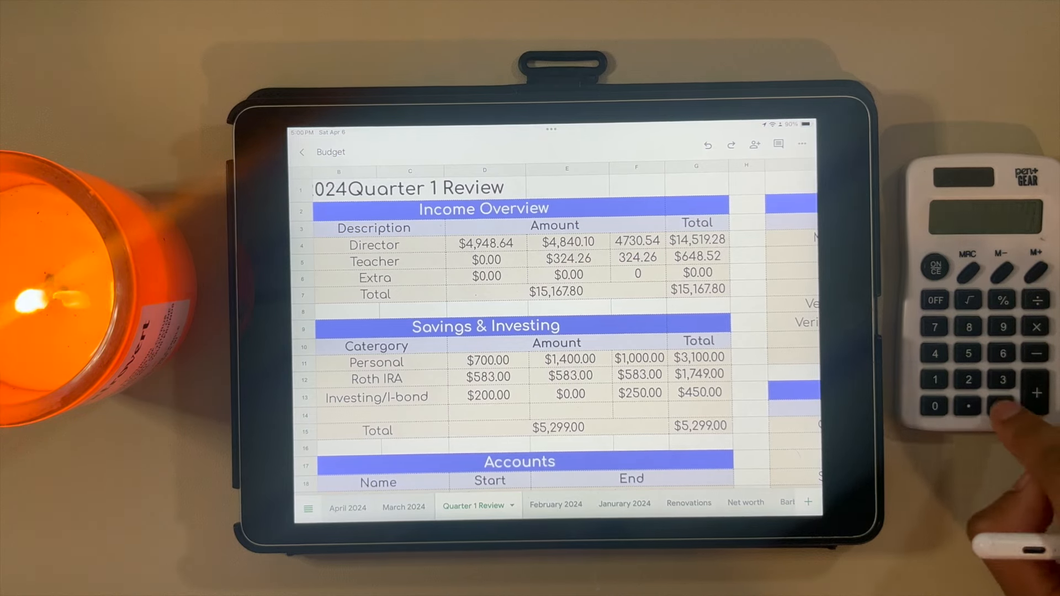
Step: Select a cell at the top of the Quarter 1 Review sheet near the Income Overview section
left_click(1003, 406)
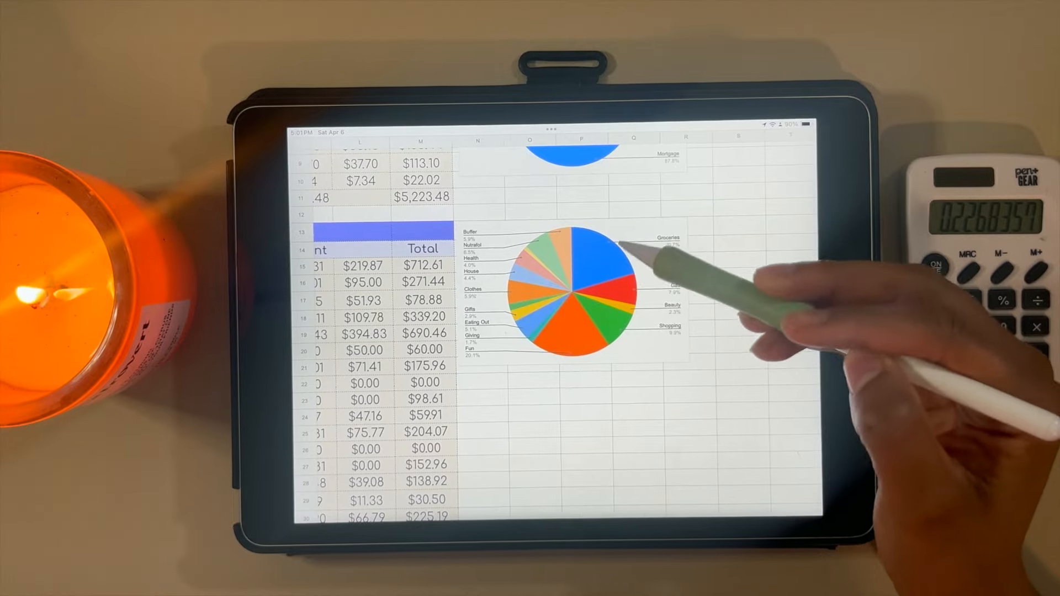
mouse_move(643, 318)
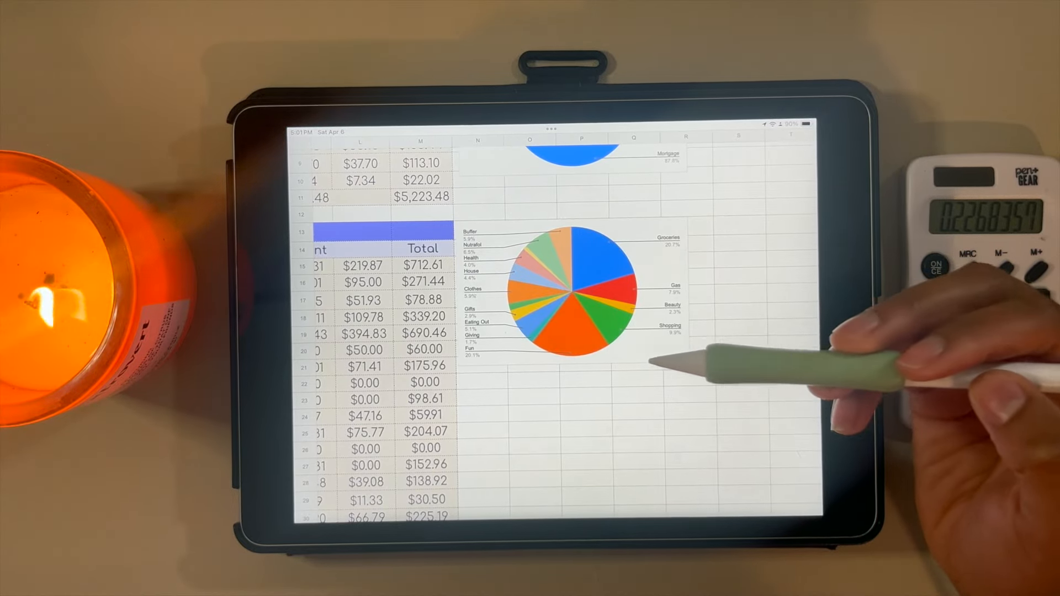
mouse_move(676, 345)
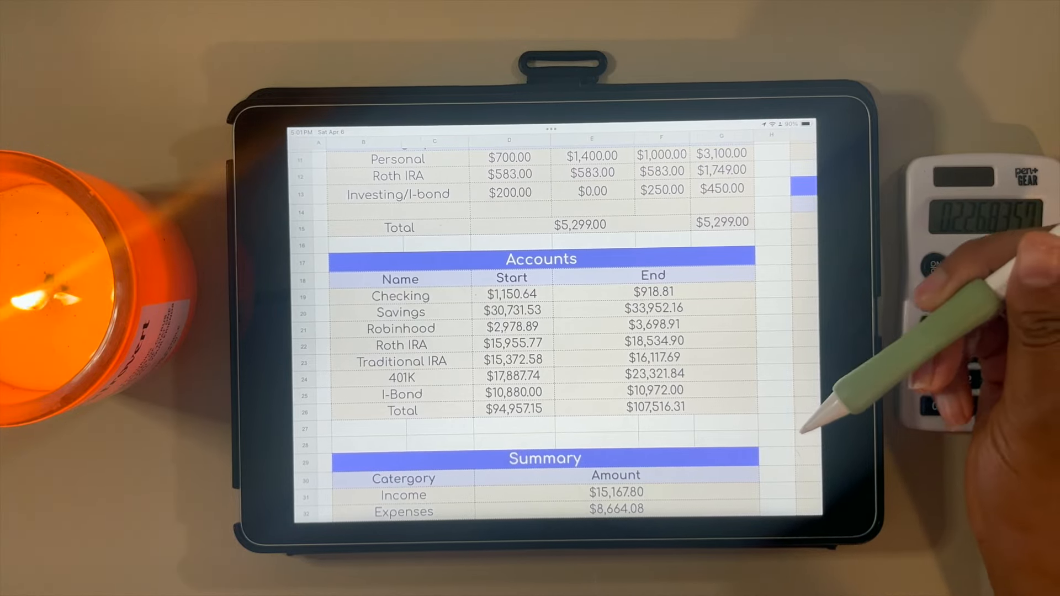
mouse_move(744, 230)
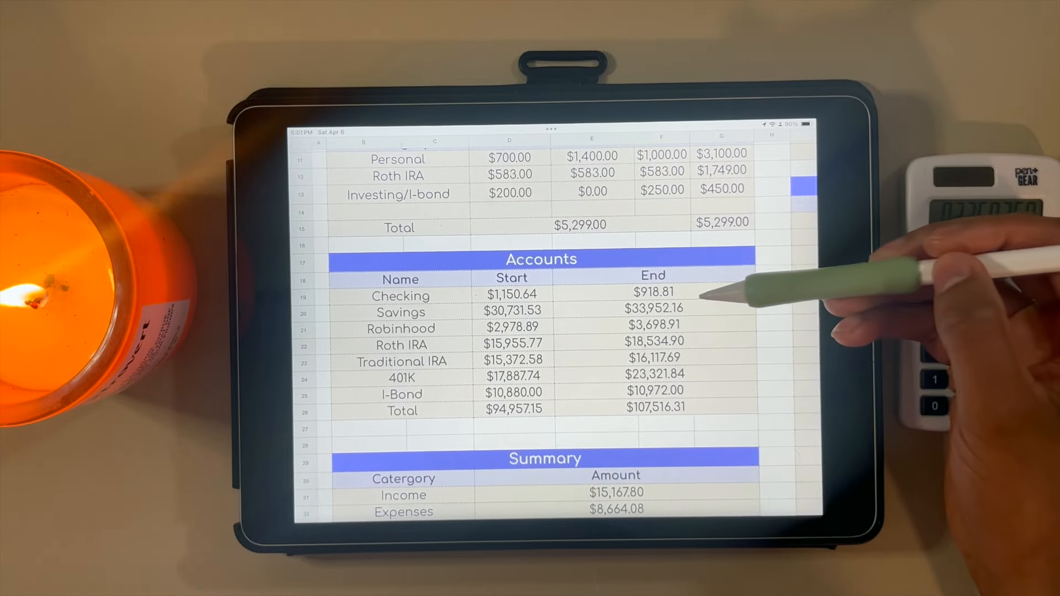
mouse_move(778, 284)
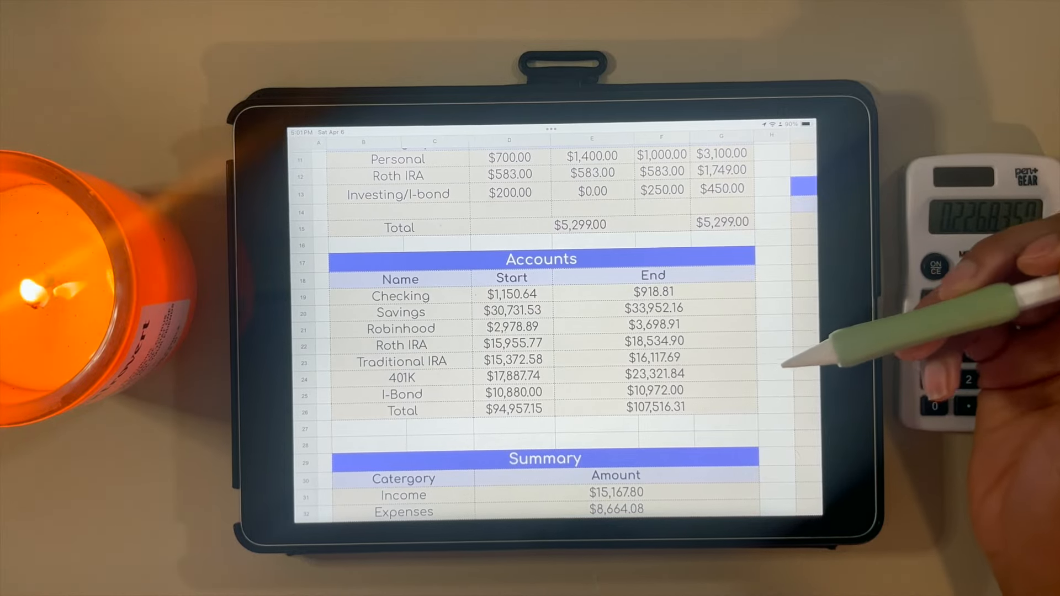
mouse_move(777, 251)
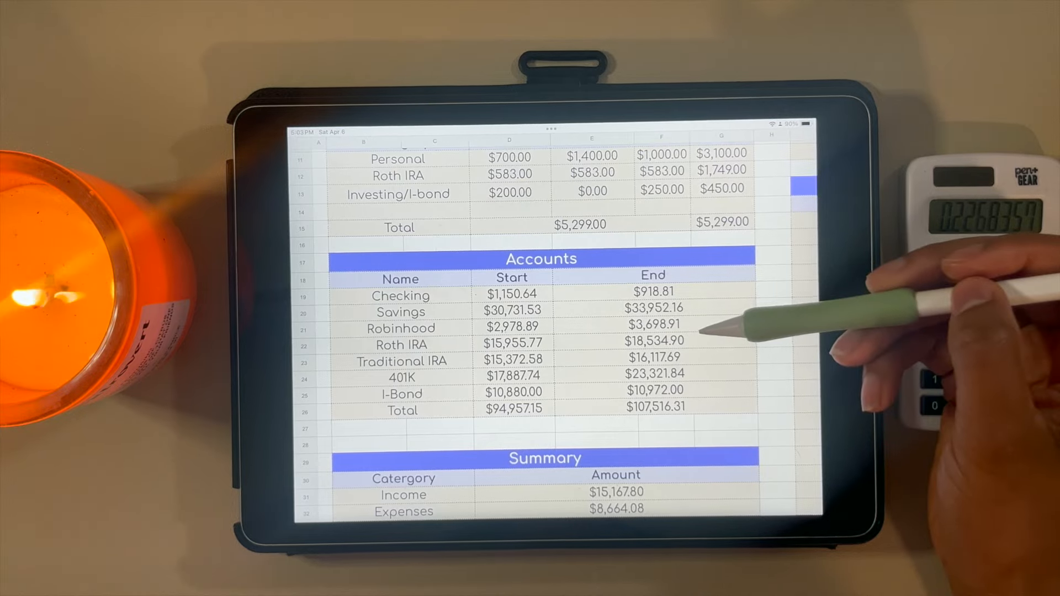
mouse_move(743, 318)
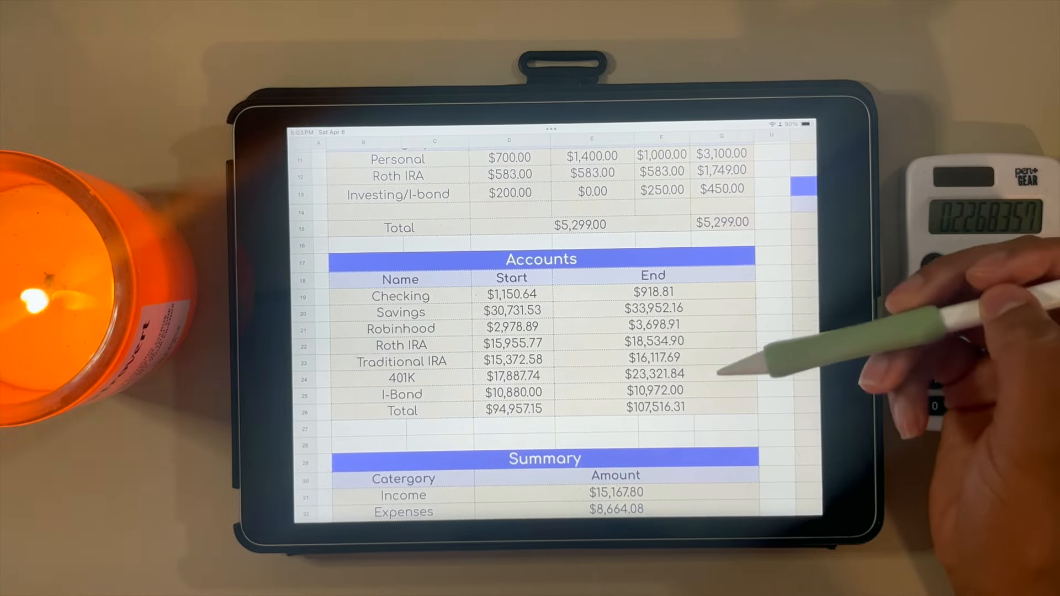
mouse_move(777, 338)
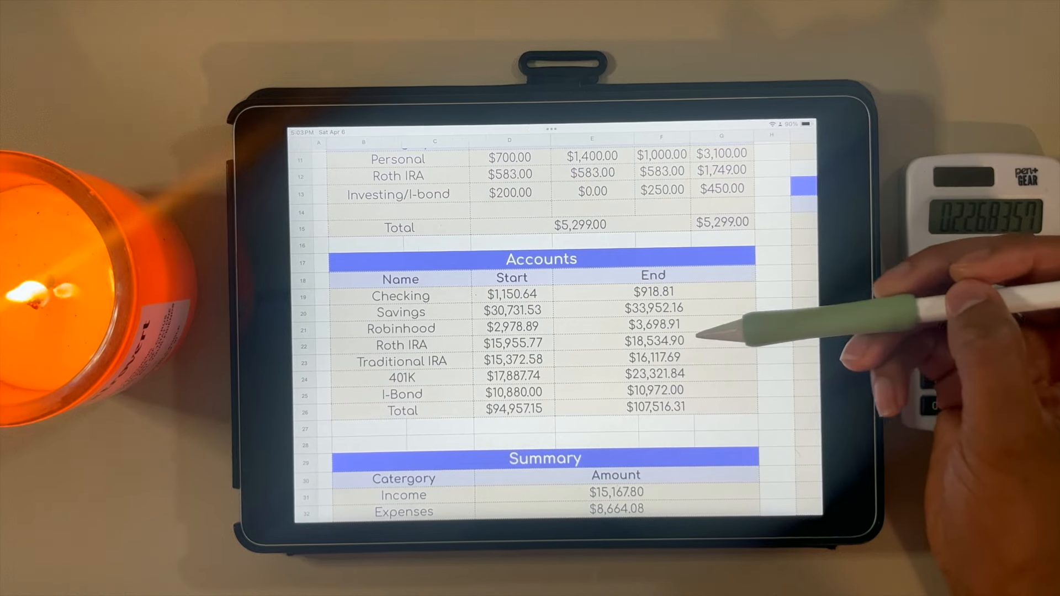
mouse_move(744, 331)
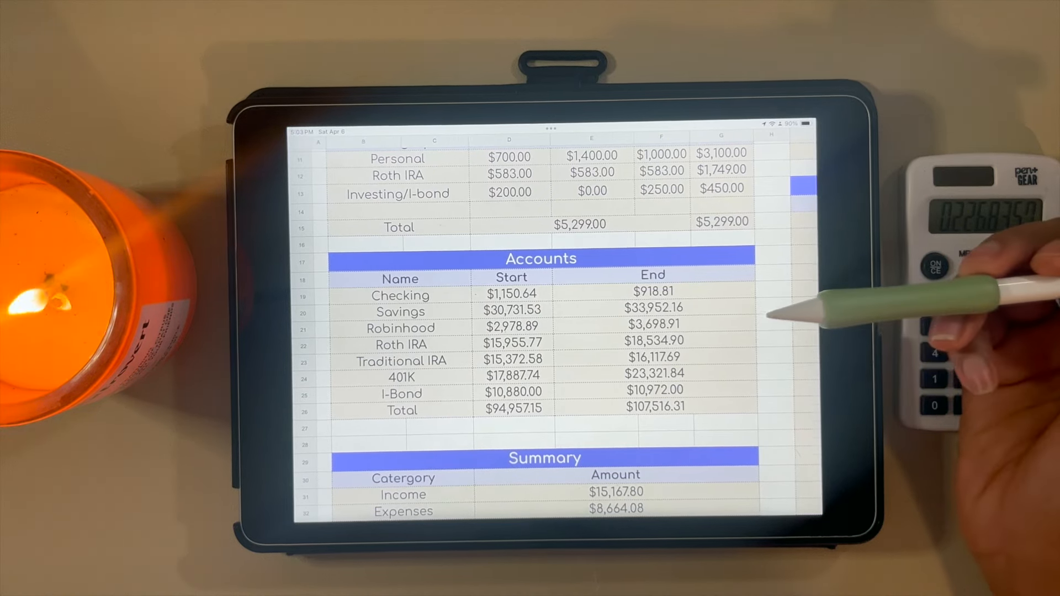
mouse_move(710, 351)
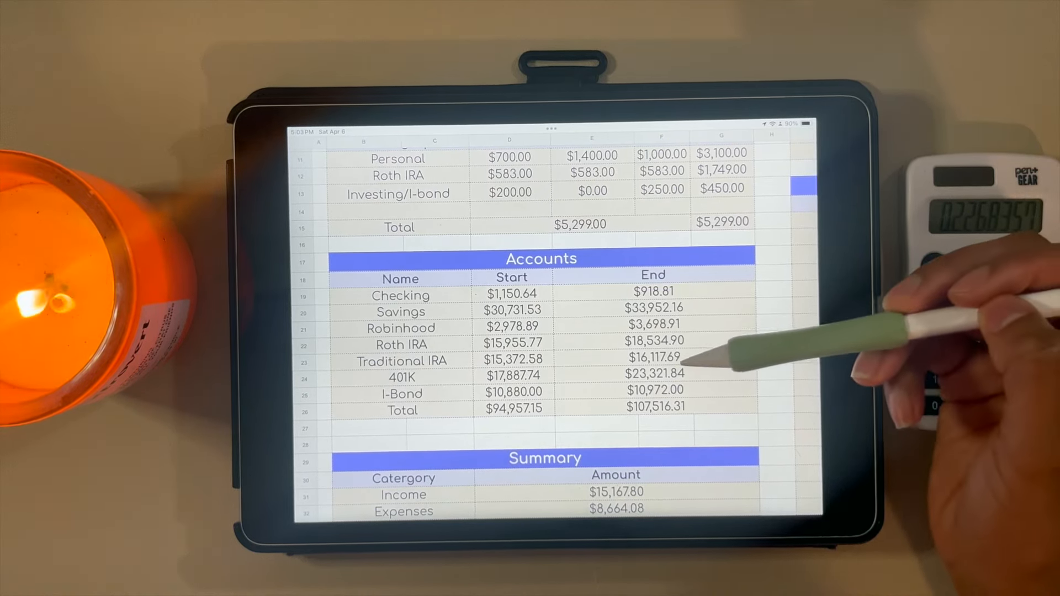
mouse_move(778, 318)
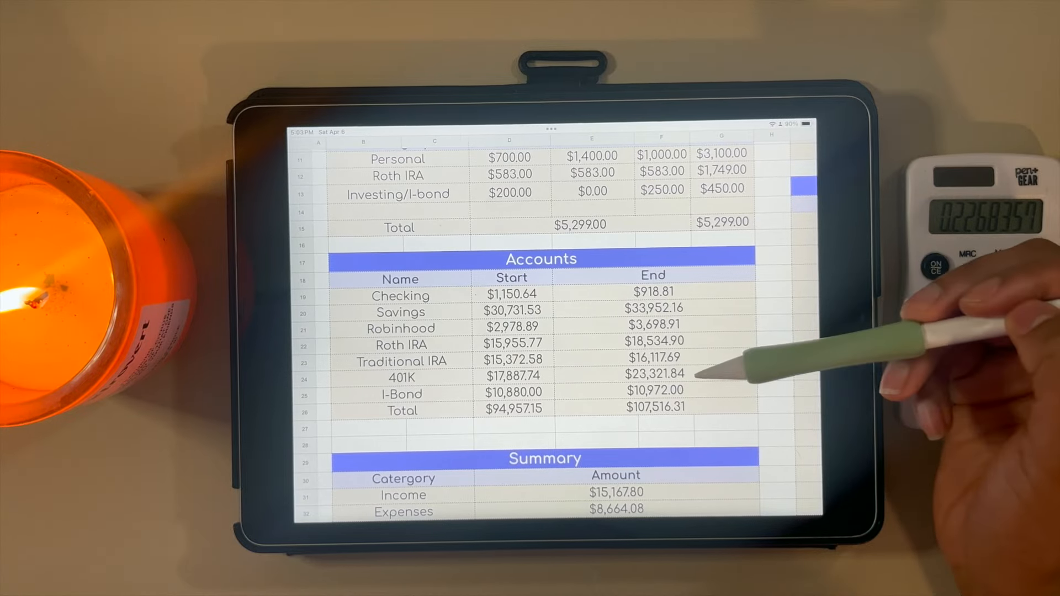
mouse_move(744, 365)
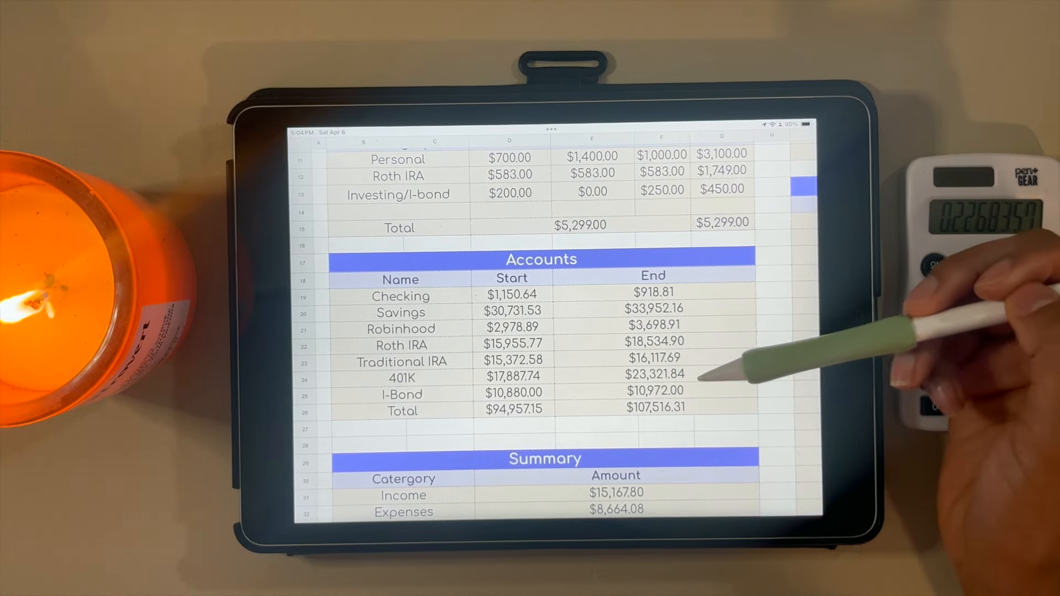
mouse_move(743, 365)
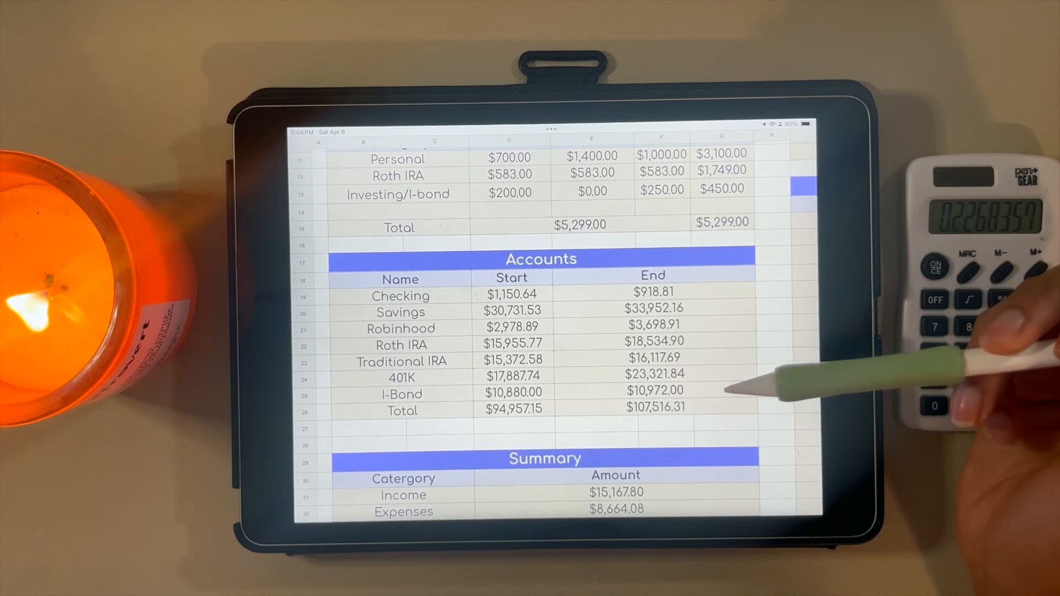
mouse_move(744, 405)
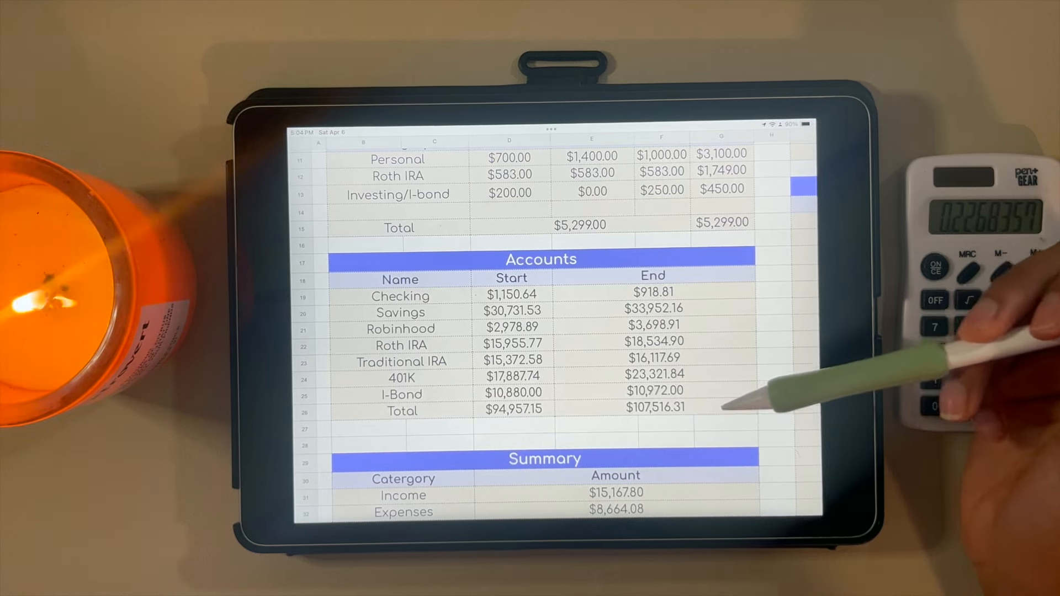
Step: Scroll down the Quarter 1 Review sheet to the Accounts table with start and end balances
scroll("down", 3)
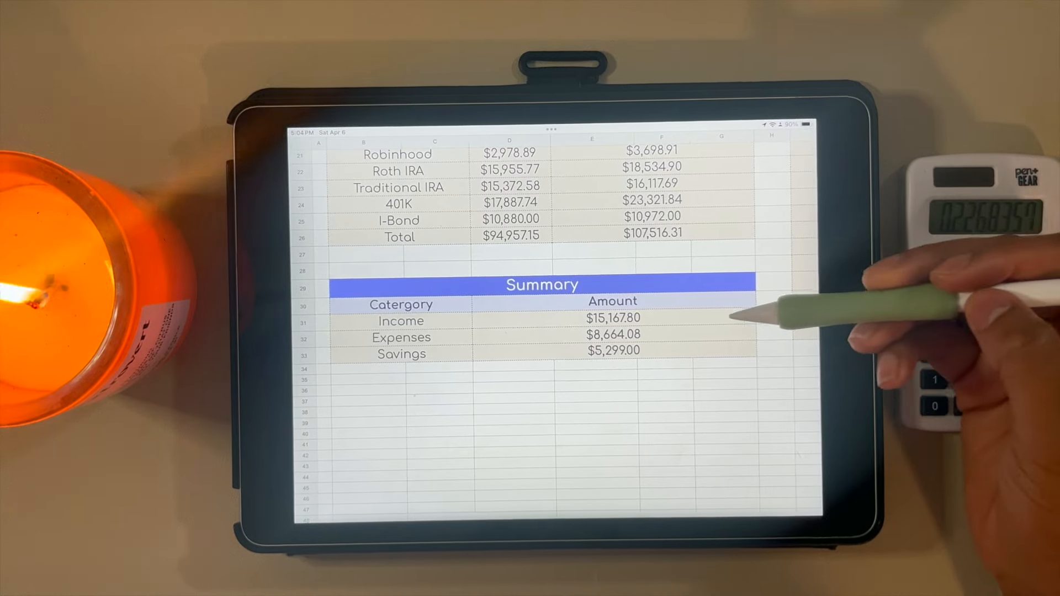
mouse_move(778, 319)
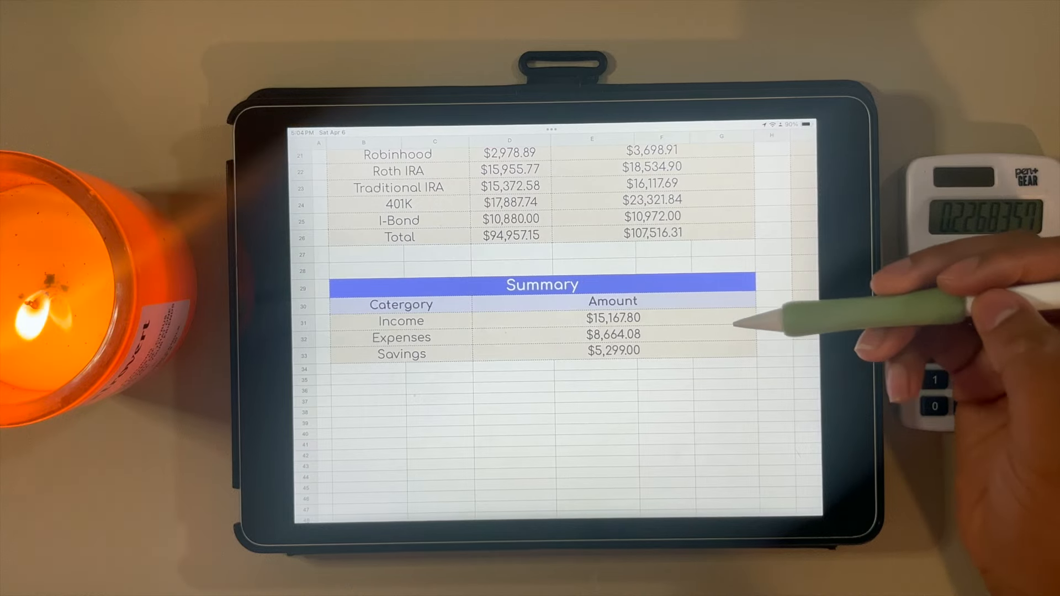